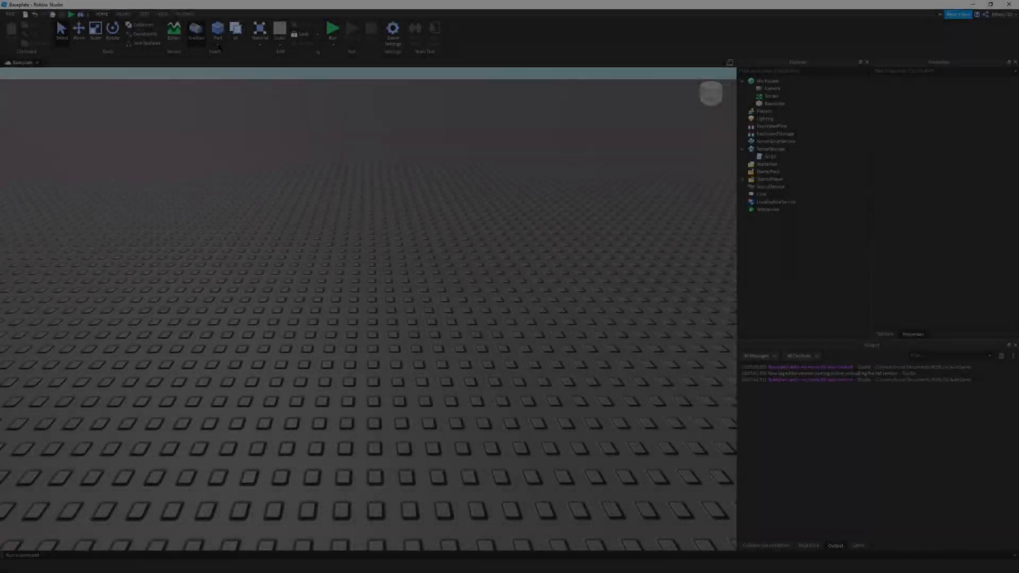
Insert a new Part into the Workspace to become LookPart
{"action": "left_click", "coordinate": [218, 31]}
{"action": "type", "text": "LookPart"}
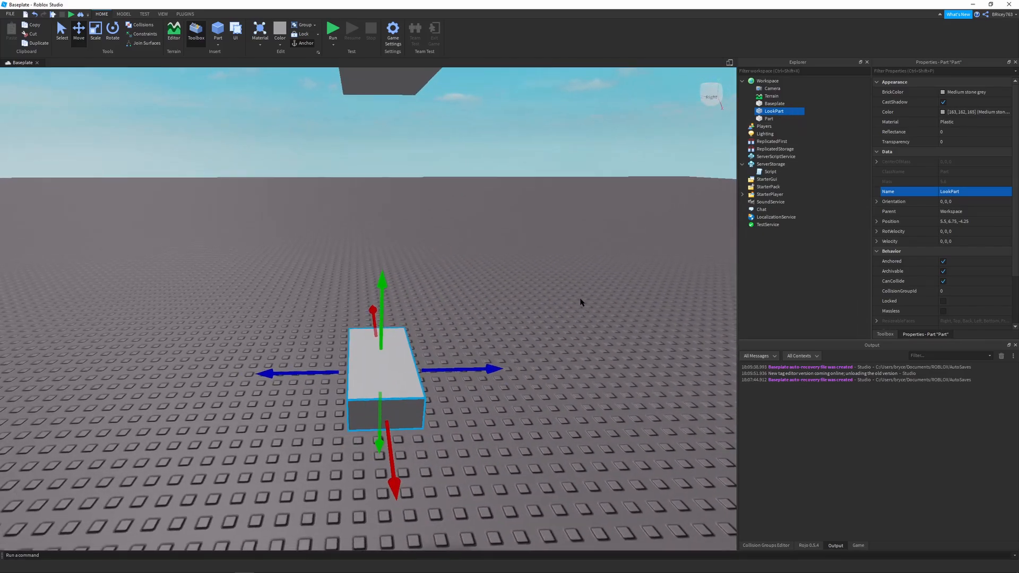
Add a SurfaceSelection under LookPart with its Adornee set to LookPart
{"action": "left_click", "coordinate": [817, 111]}
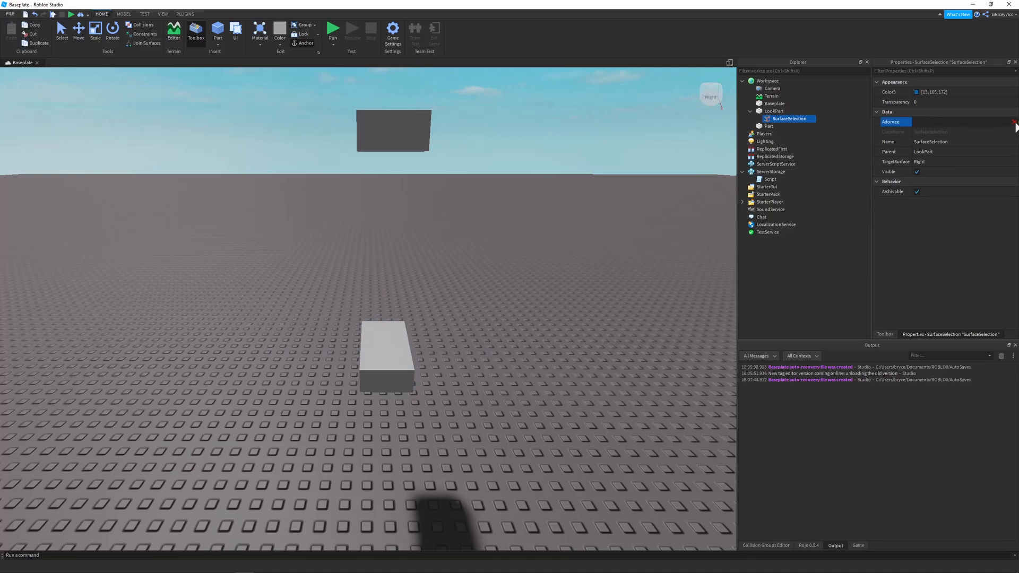
{"action": "left_click", "coordinate": [962, 123]}
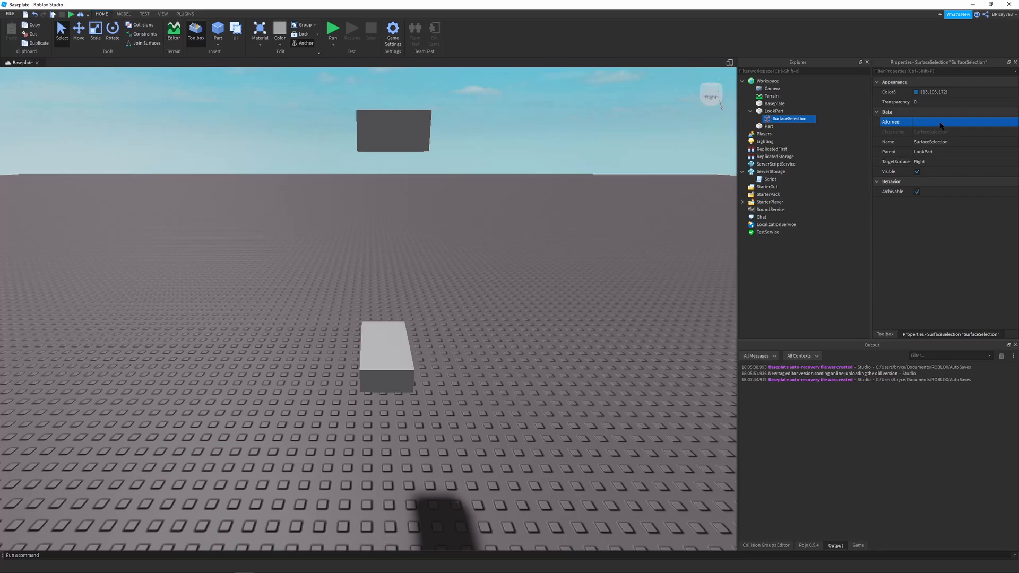
{"action": "mouse_move", "coordinate": [925, 125]}
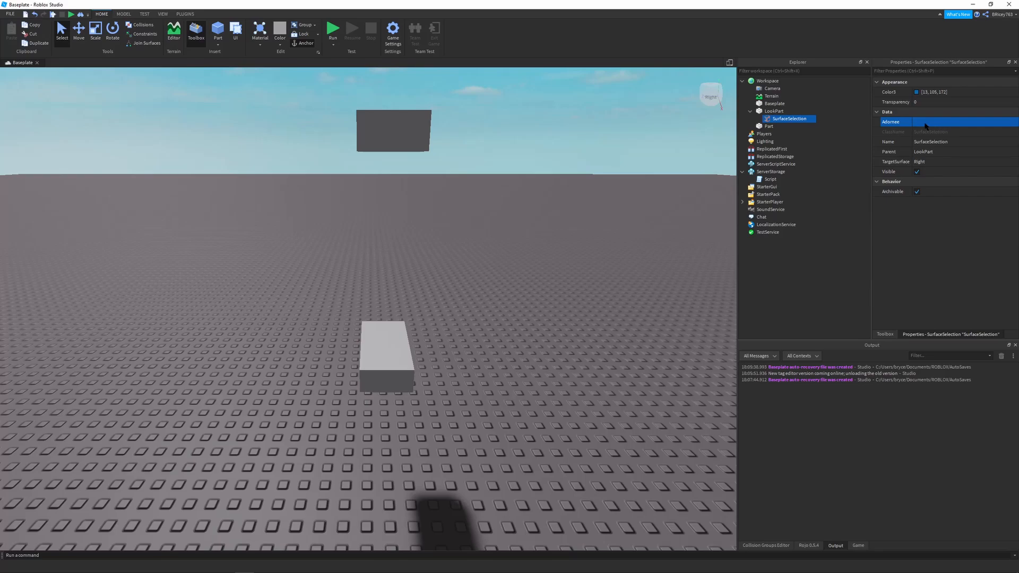
{"action": "type", "text": "LookPart"}
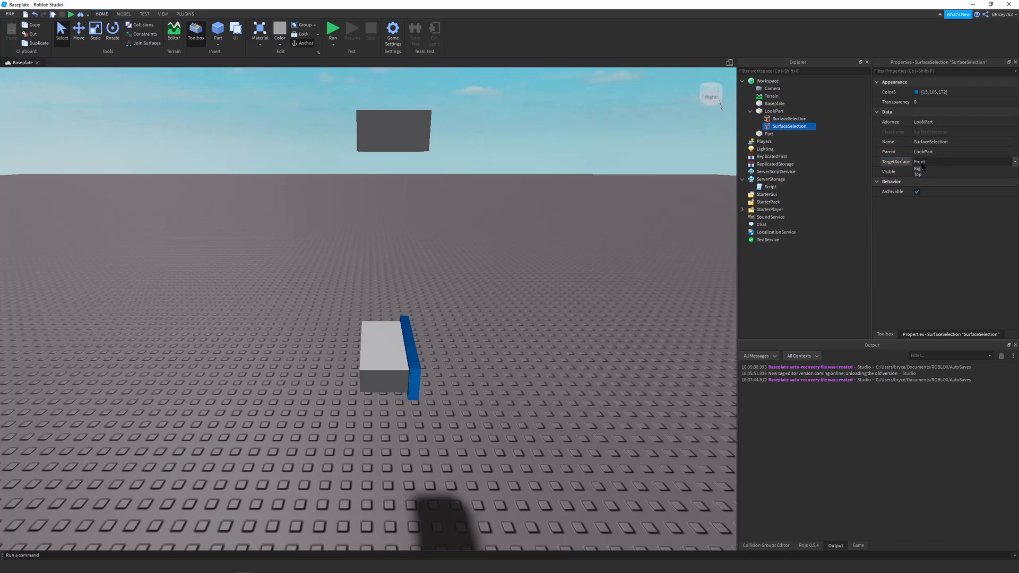
Make the second SurfaceSelection target the Top face and colour it green
{"action": "left_click", "coordinate": [918, 173]}
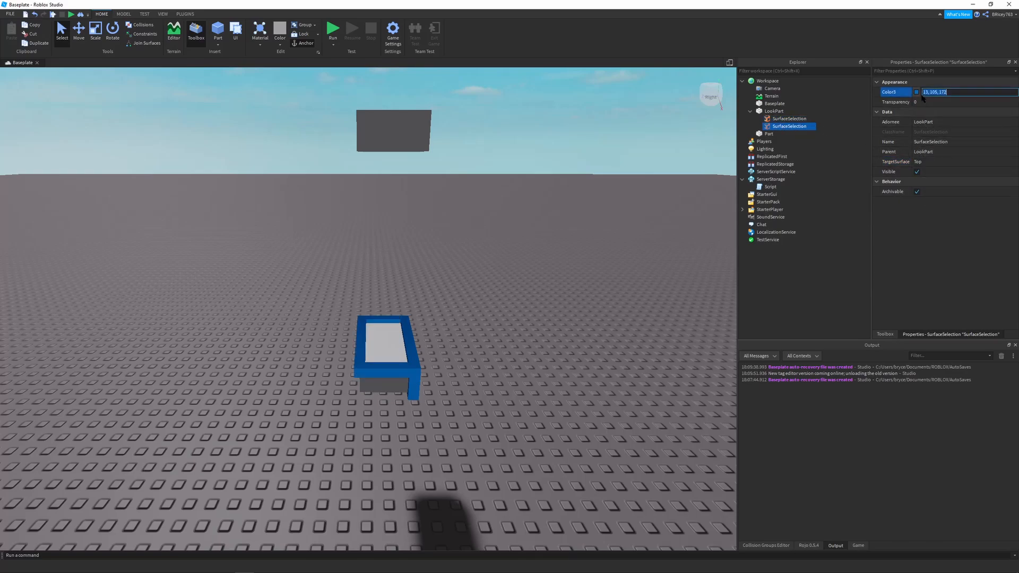
{"action": "left_click", "coordinate": [916, 91]}
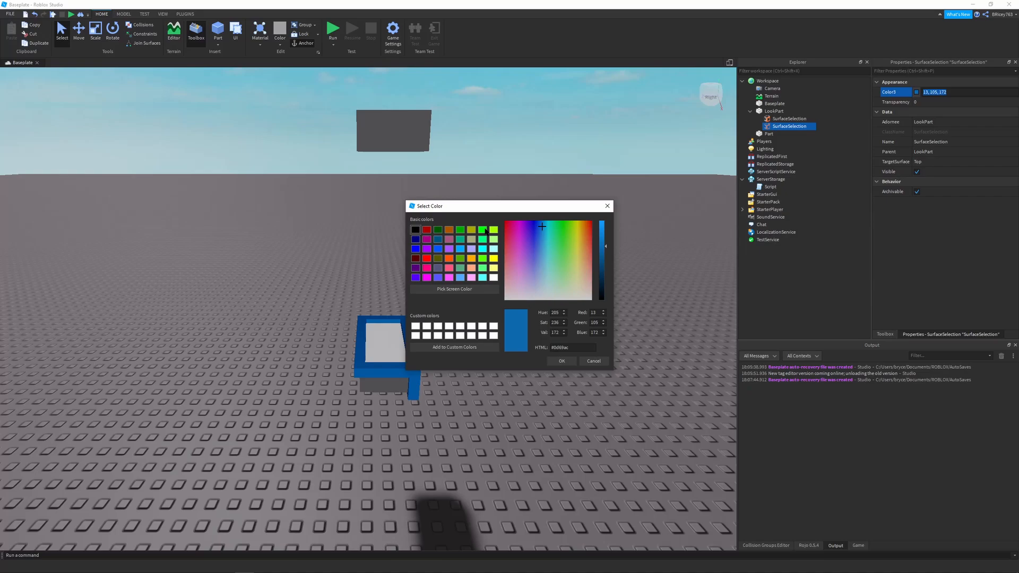
{"action": "left_click", "coordinate": [560, 361]}
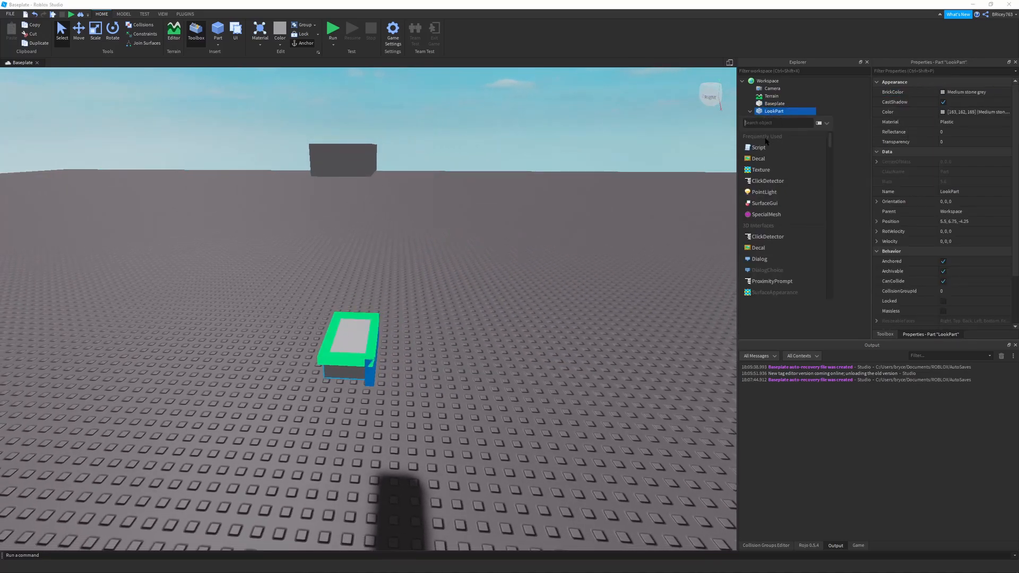
Add a Script to LookPart and define local lookPart = script.Parent
{"action": "left_click", "coordinate": [758, 147]}
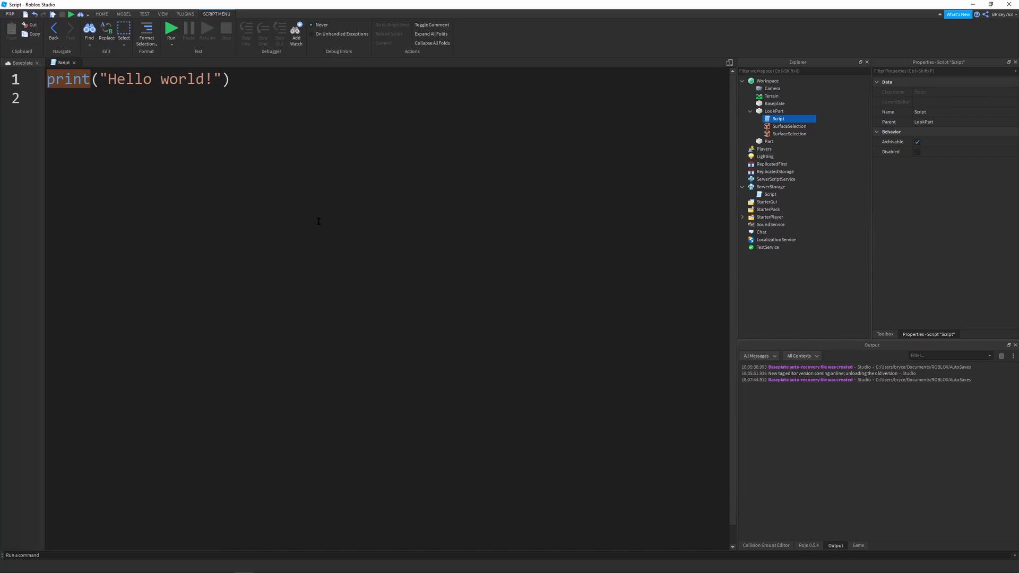
{"action": "double_click", "coordinate": [182, 80]}
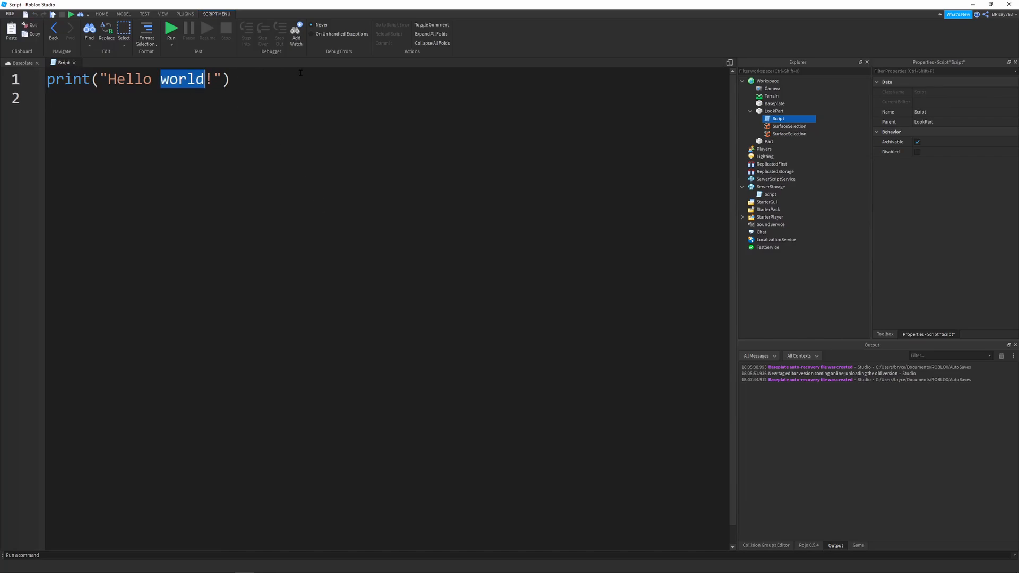
{"action": "type", "text": "local"}
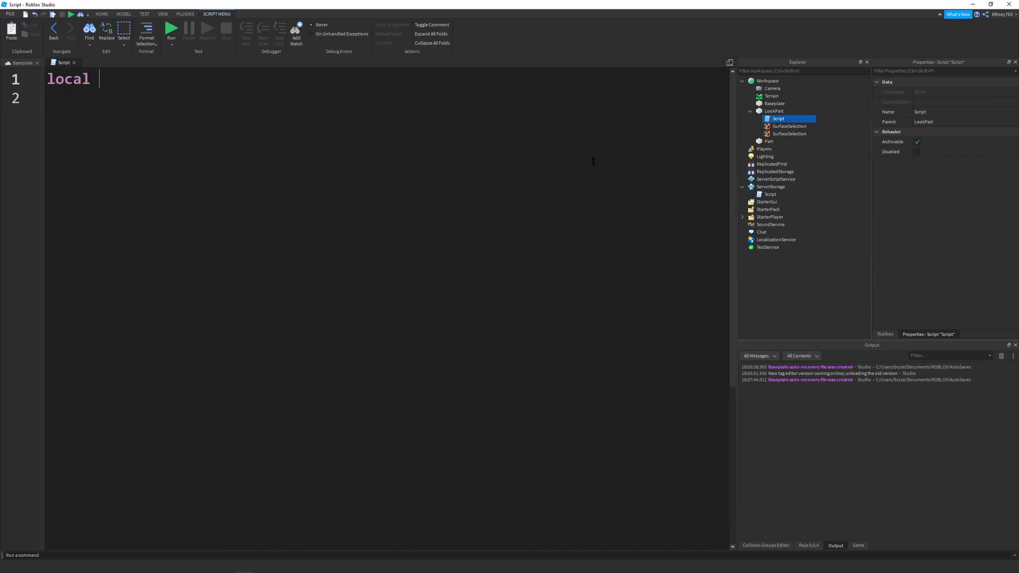
{"action": "type", "text": "lookPart ="}
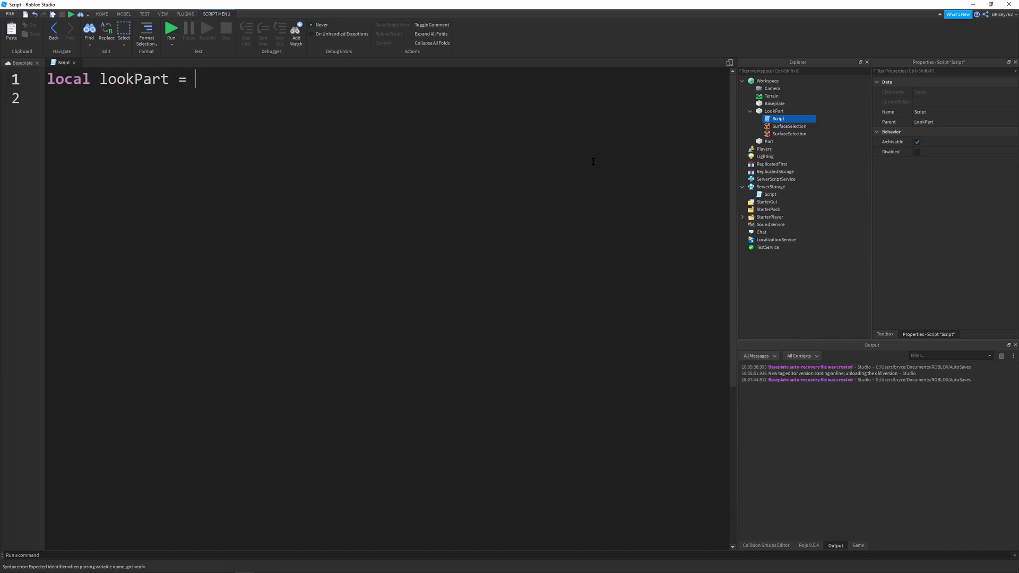
{"action": "type", "text": "script.Parent"}
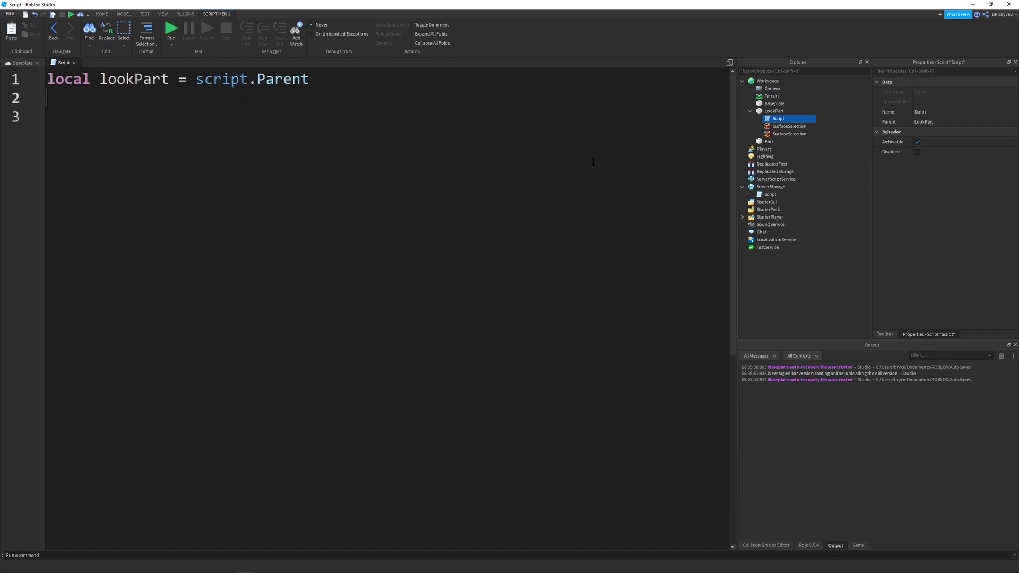
Define local part = workspace.Part on the next line
{"action": "type", "text": "local part ="}
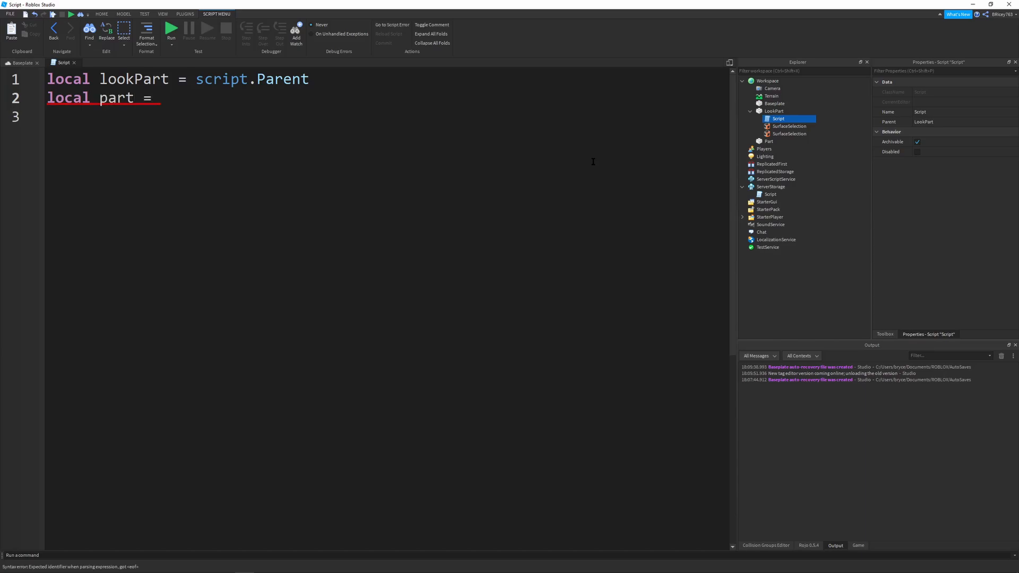
{"action": "type", "text": "worksap"}
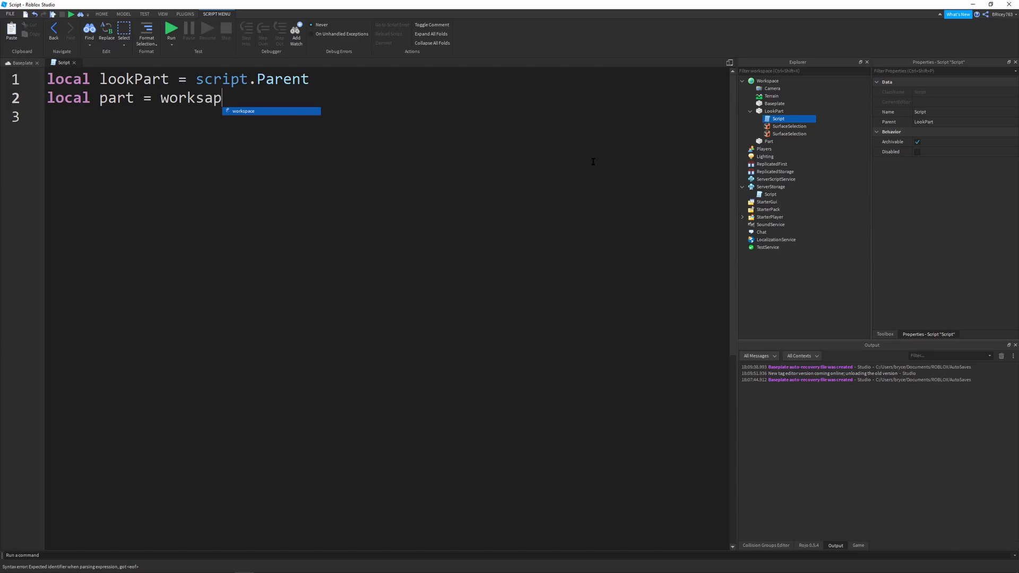
{"action": "key", "text": "Backspace"}
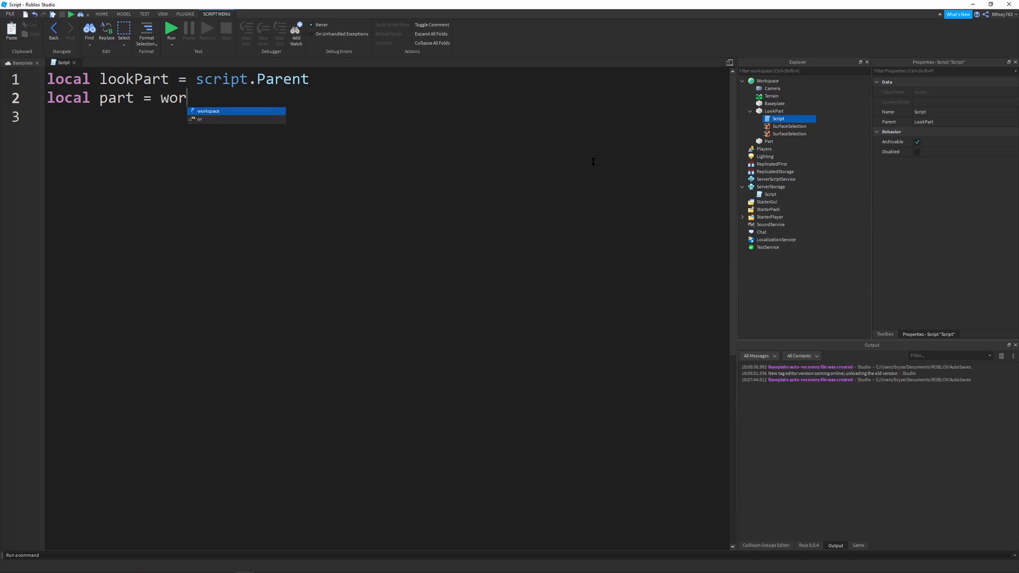
{"action": "type", "text": "kspace."}
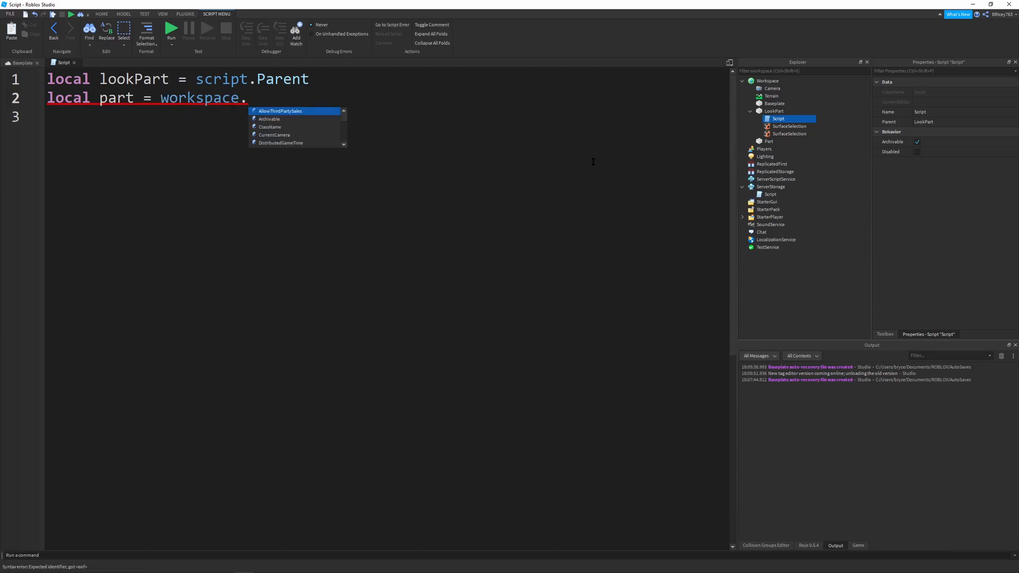
{"action": "type", "text": "Parent"}
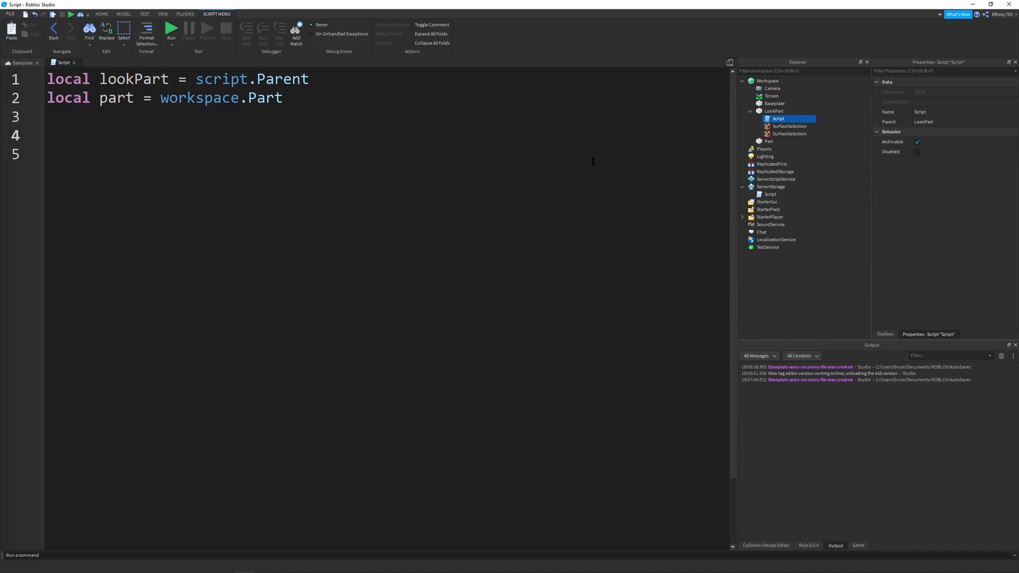
Write lookPart.CFrame = CFrame.lookAt(lookPart.Position, part.Position)
{"action": "type", "text": "lookPart.CFrame"}
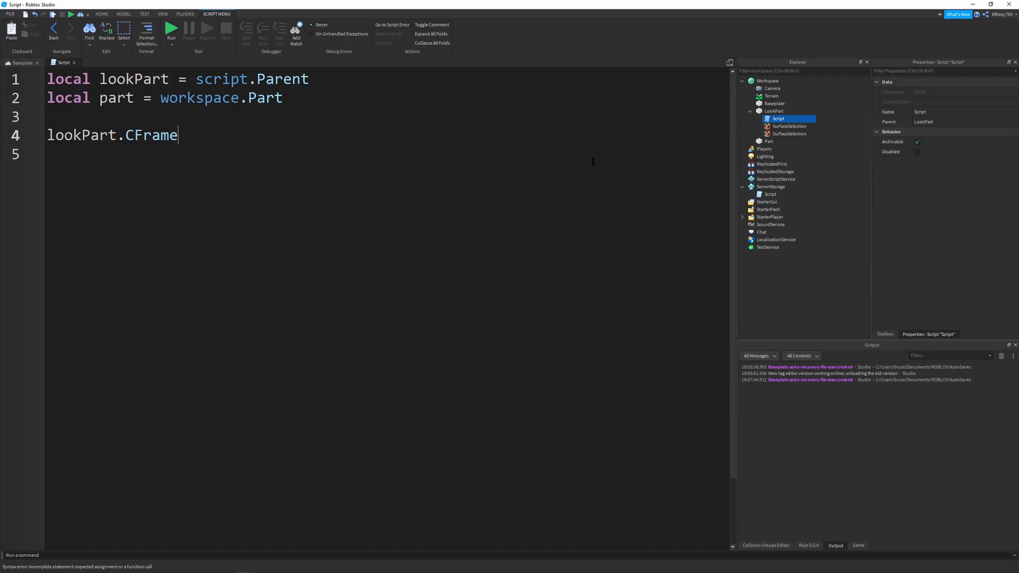
{"action": "type", "text": "= CFrame.lookAt("}
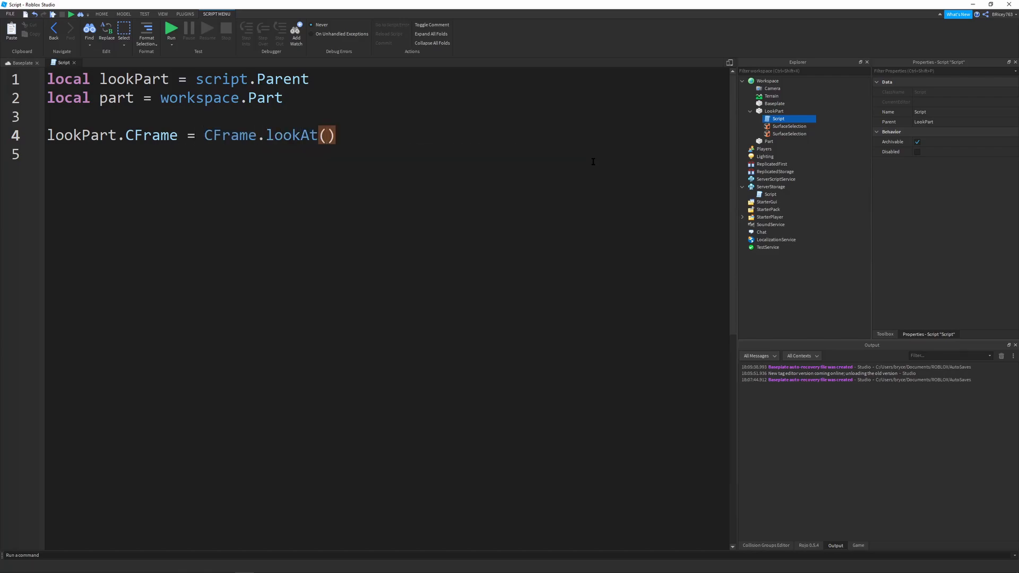
{"action": "type", "text": "lo"}
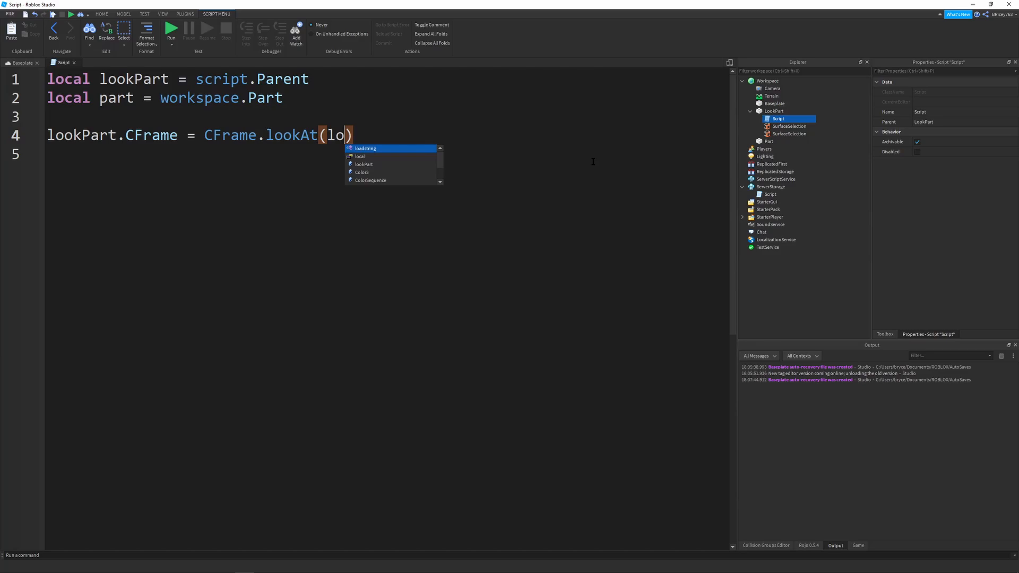
{"action": "type", "text": "okPart.Position"}
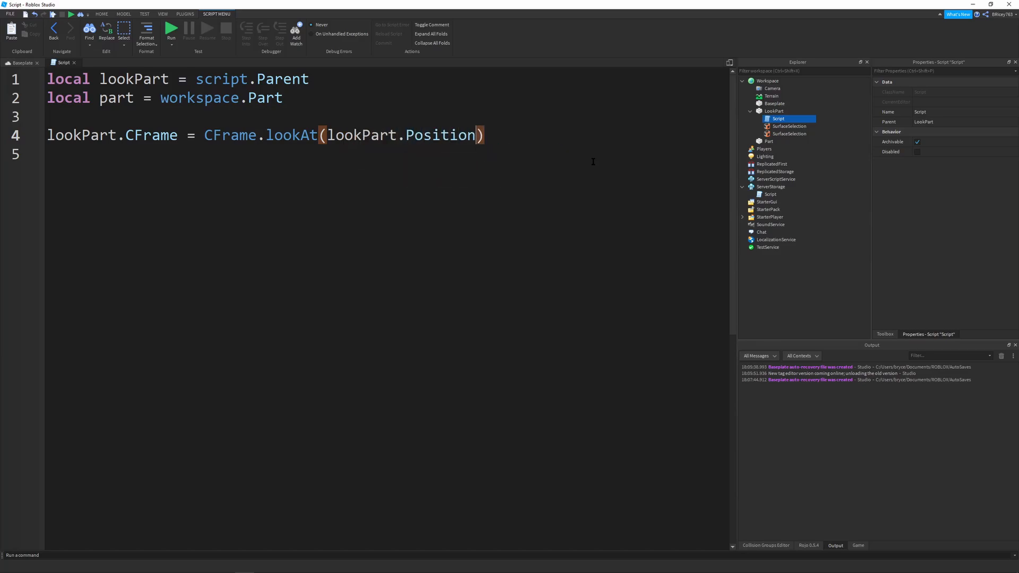
{"action": "type", "text": ", part.Position"}
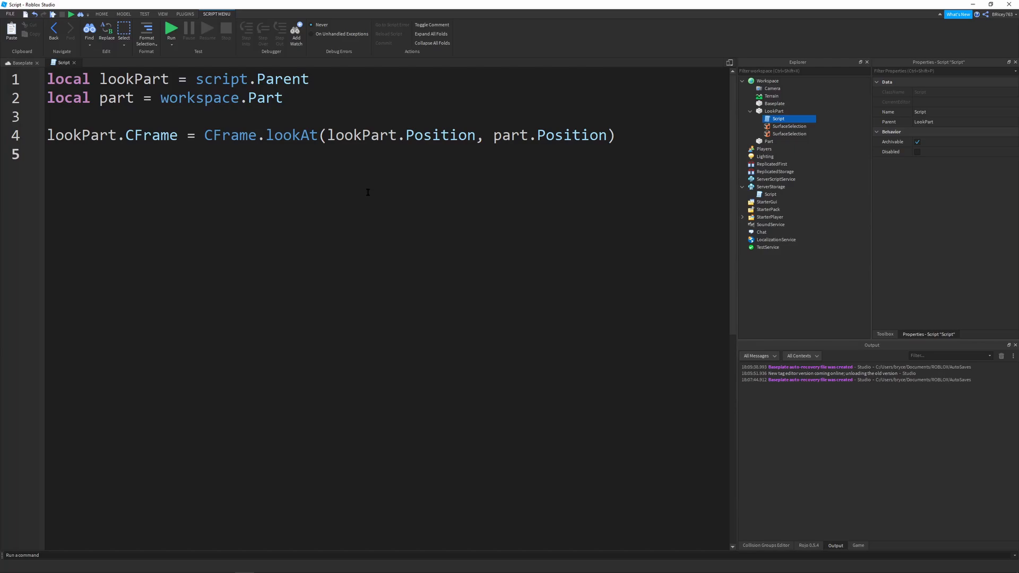
{"action": "double_click", "coordinate": [291, 135]}
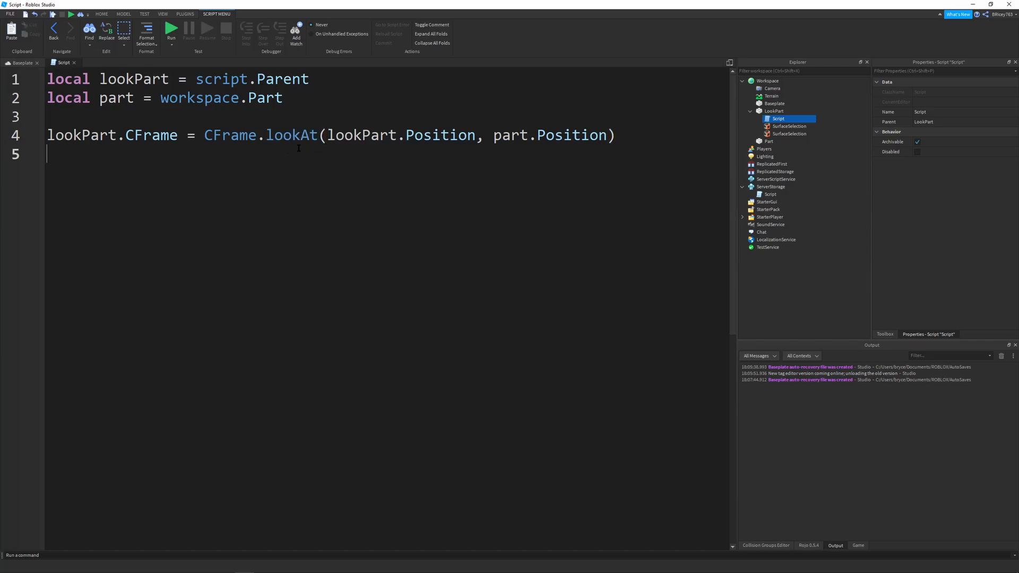
{"action": "type", "text": "CFr"}
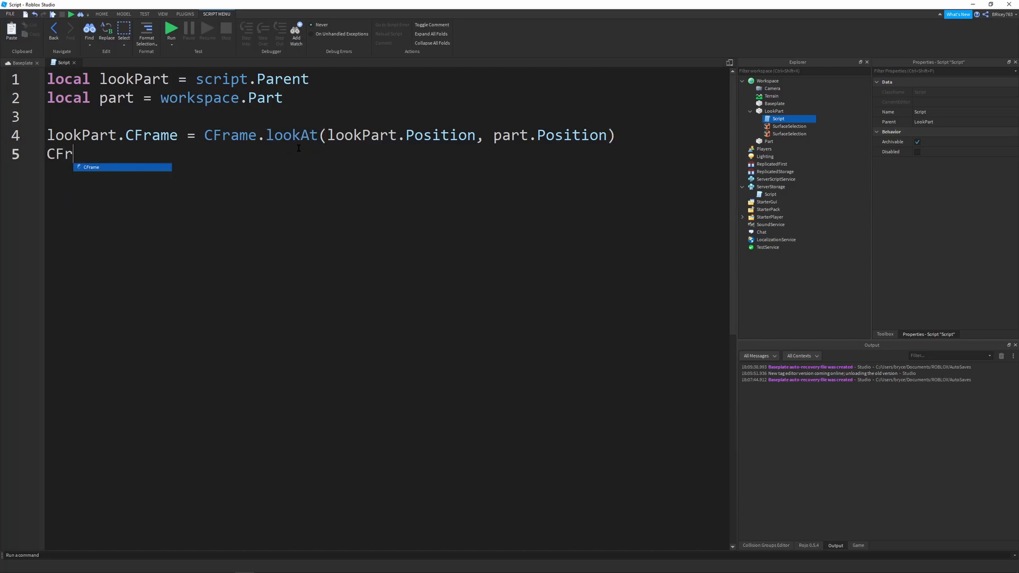
{"action": "type", "text": "ame.new()"}
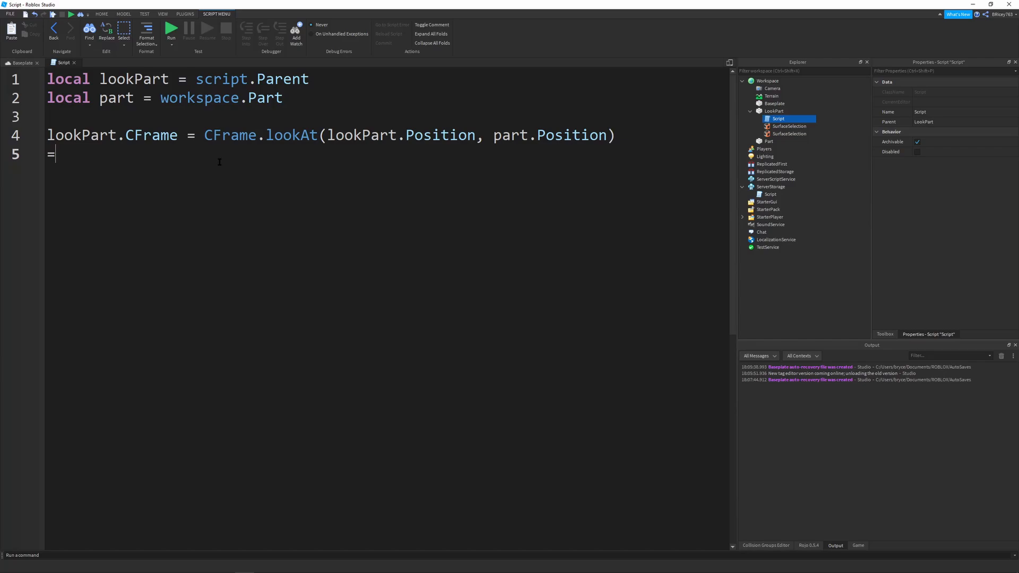
{"action": "key", "text": "Backspace"}
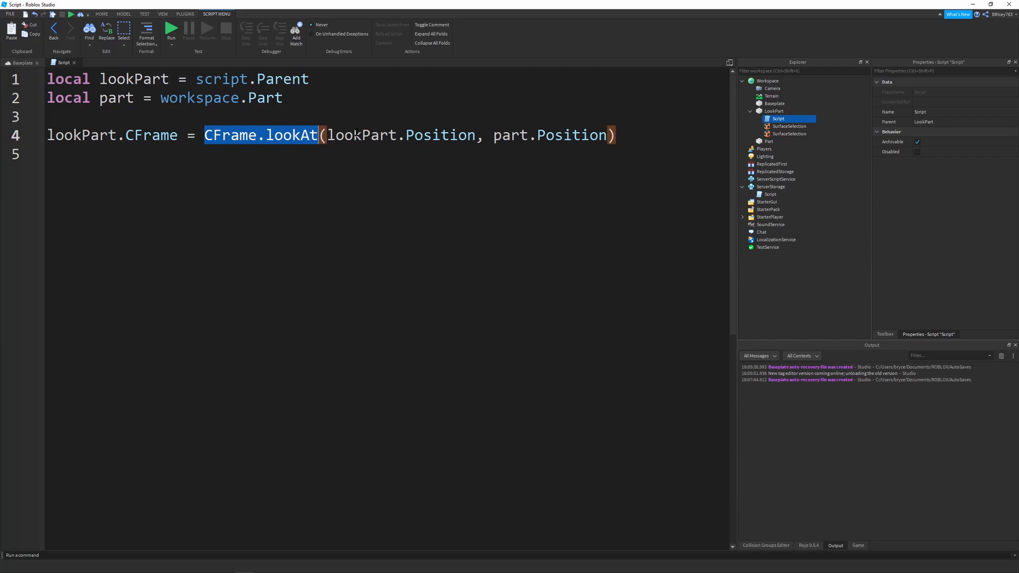
{"action": "double_click", "coordinate": [362, 135]}
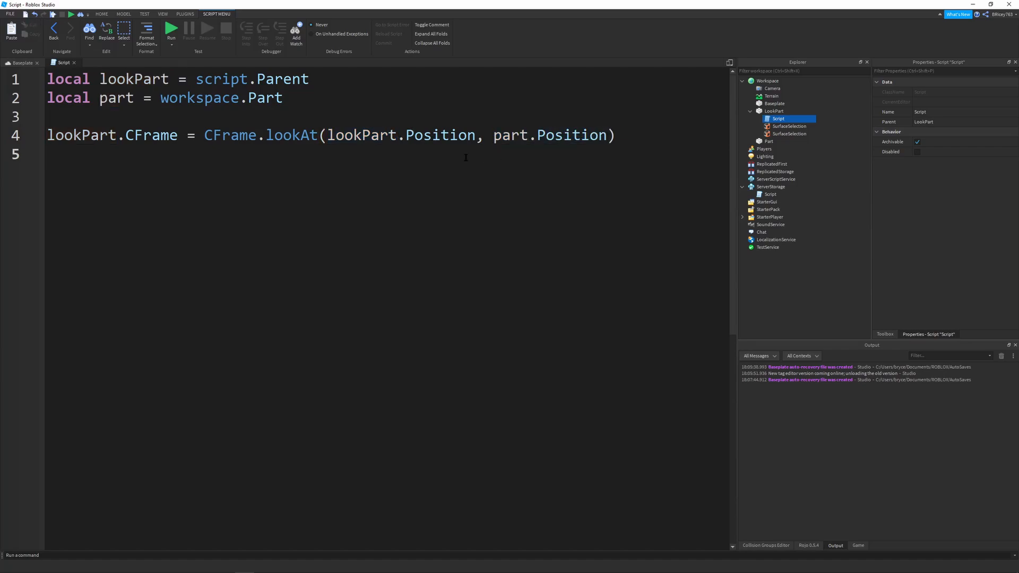
{"action": "double_click", "coordinate": [367, 135]}
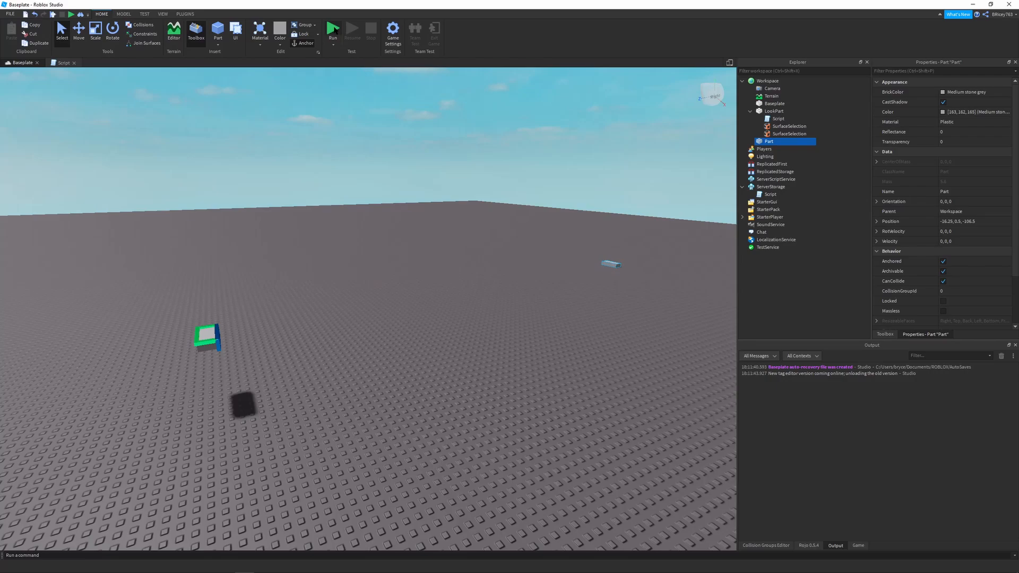
{"action": "left_click", "coordinate": [332, 29]}
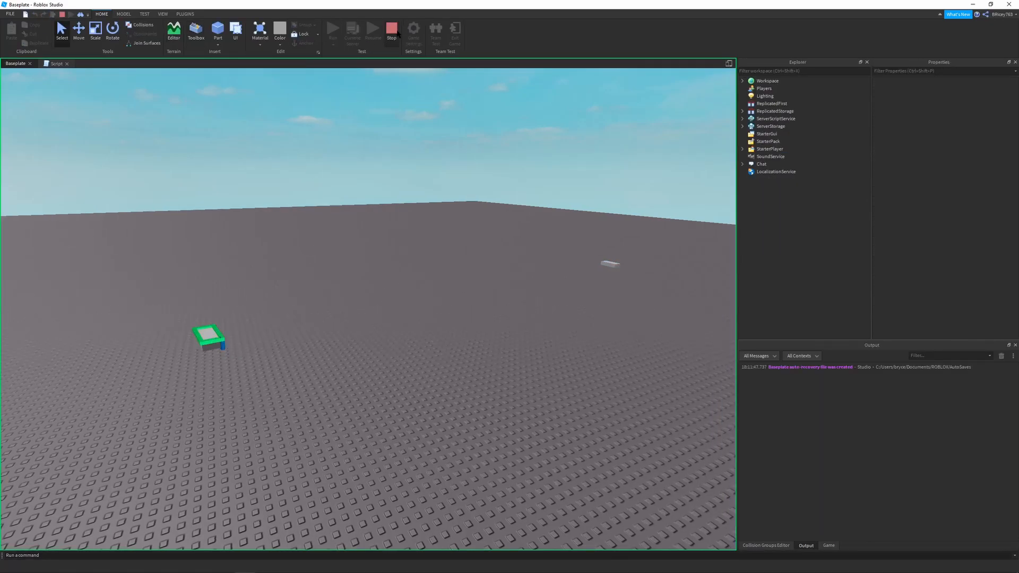
{"action": "left_click", "coordinate": [58, 62]}
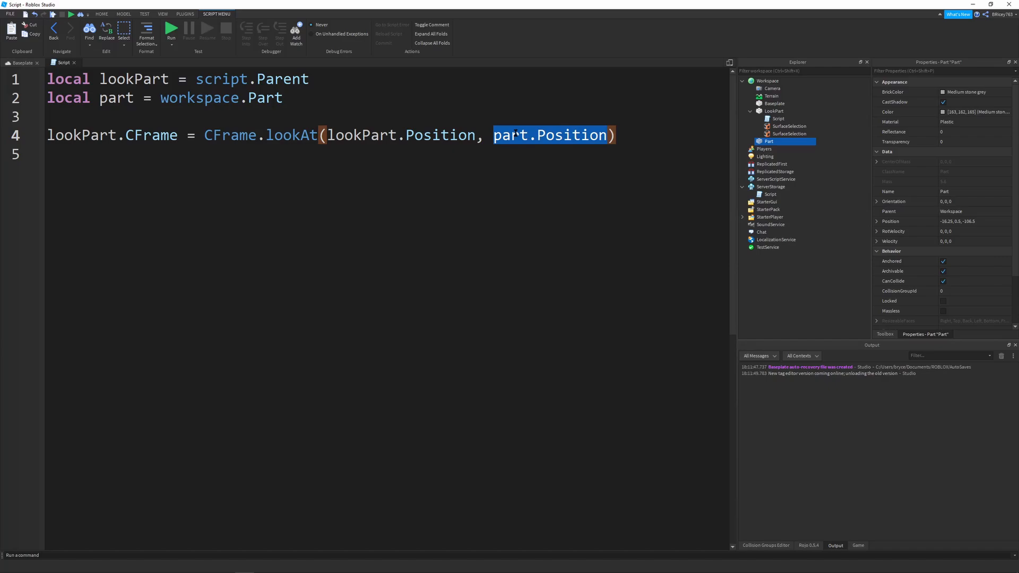
Replace part.Position with lookPart.CFrame:PointToWorldSpace(Vector3.new()
{"action": "left_click", "coordinate": [465, 166]}
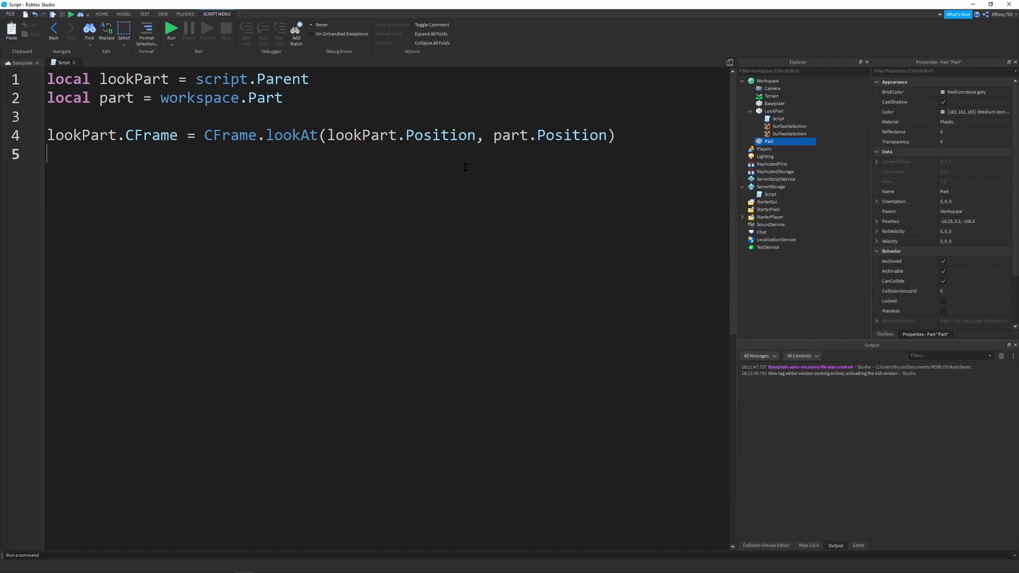
{"action": "double_click", "coordinate": [551, 134]}
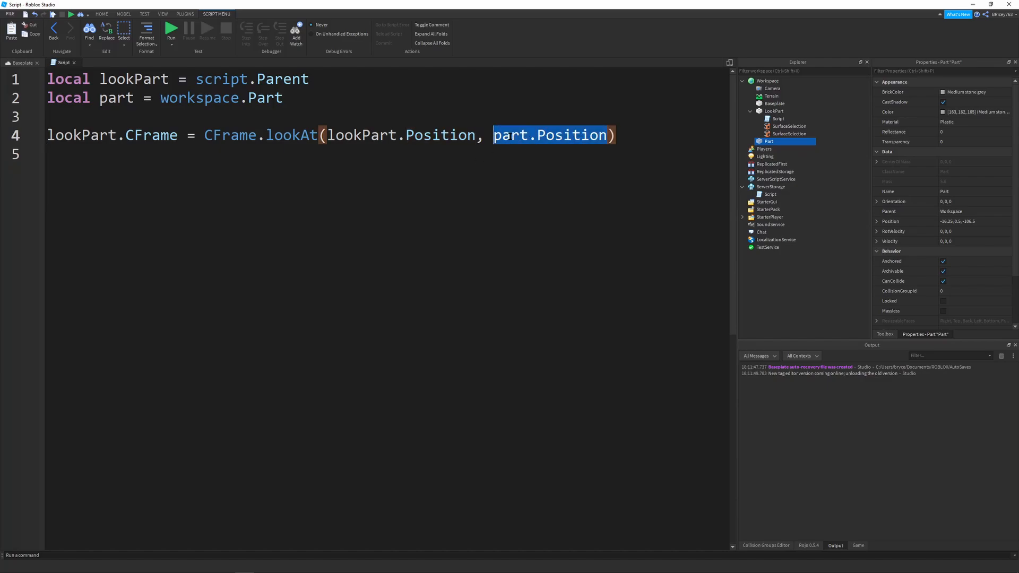
{"action": "type", "text": "loo"}
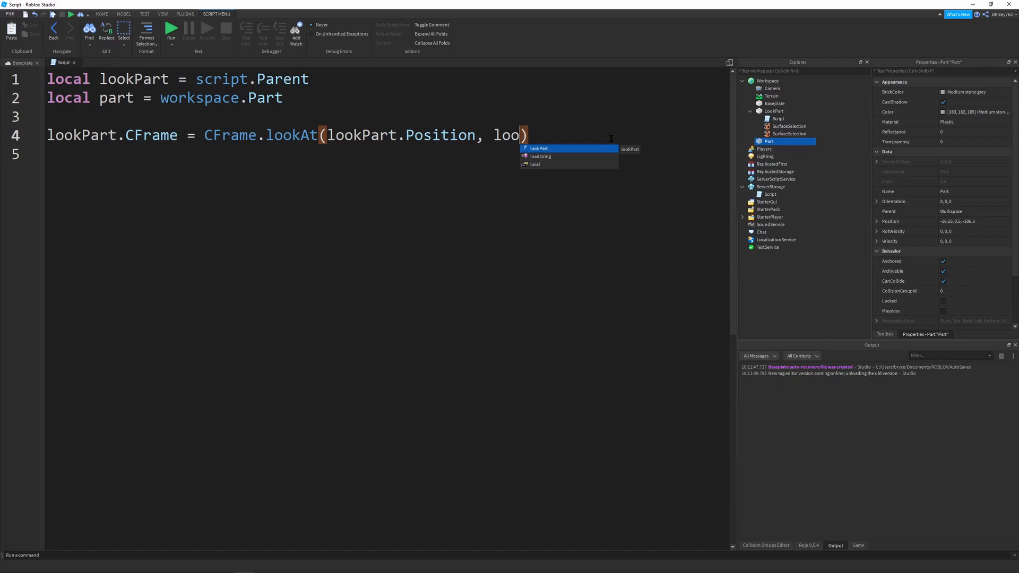
{"action": "type", "text": "kPar"}
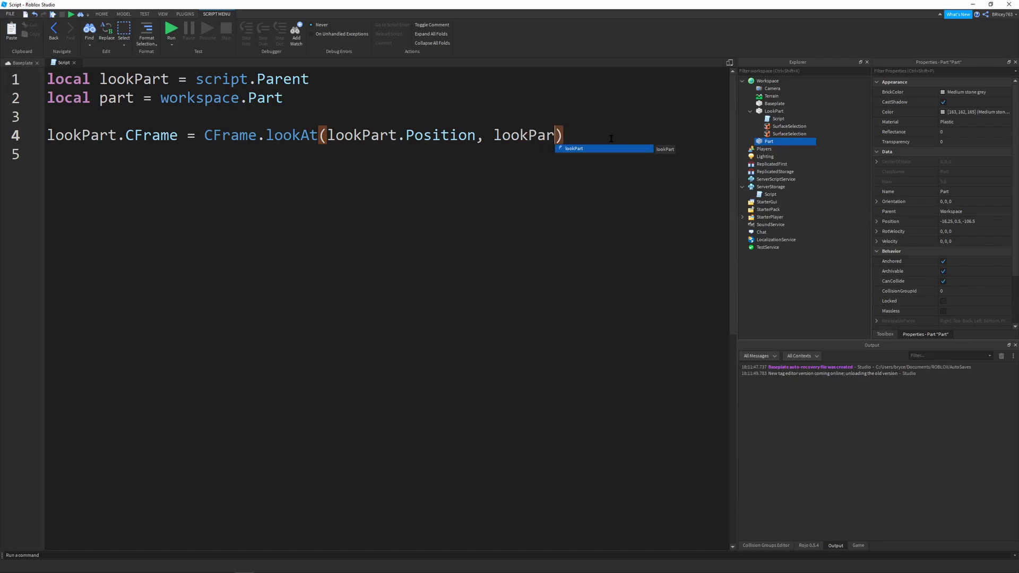
{"action": "type", "text": ".CFraem"}
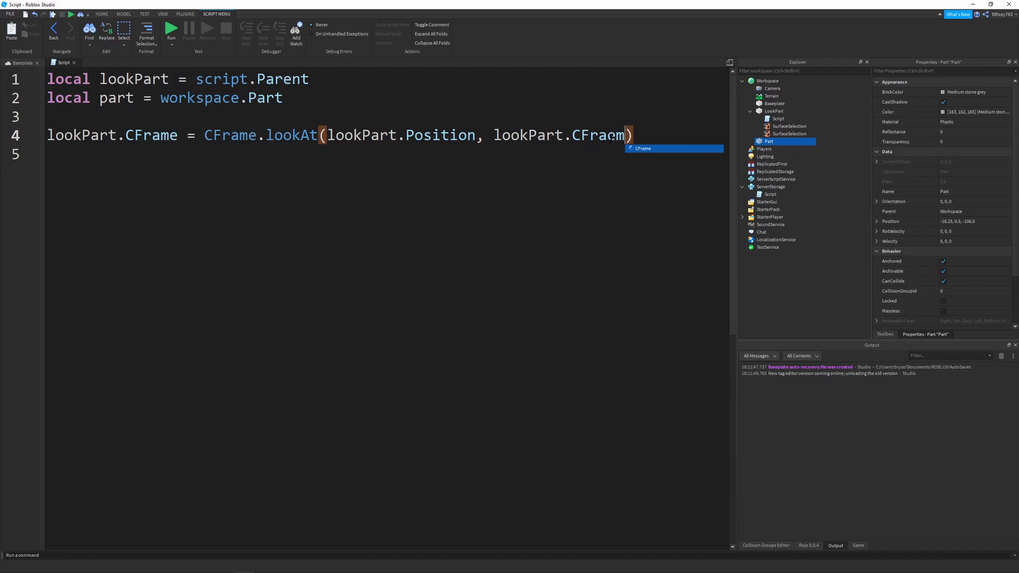
{"action": "type", "text": ":ToObj"}
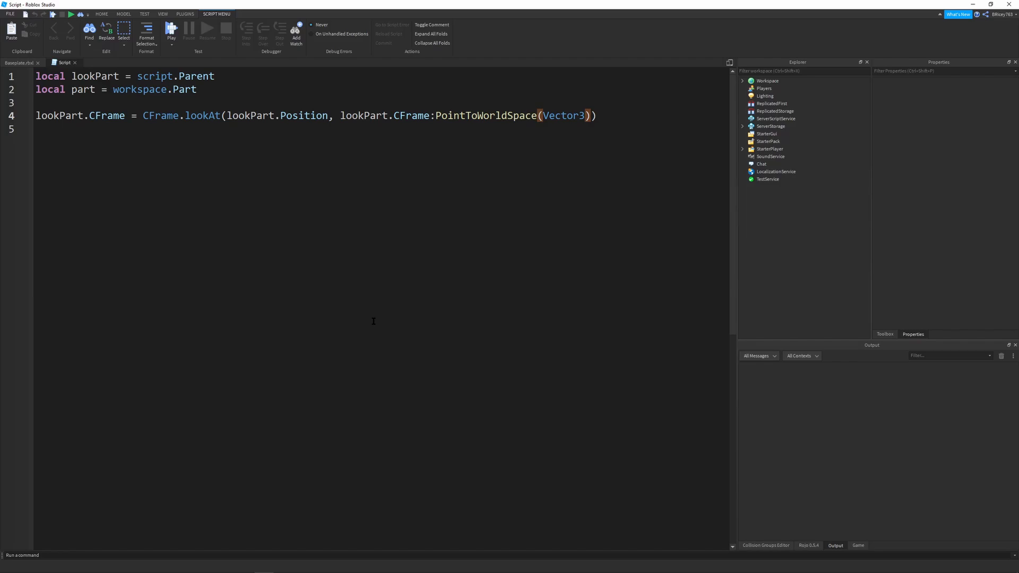
{"action": "type", "text": ".new("}
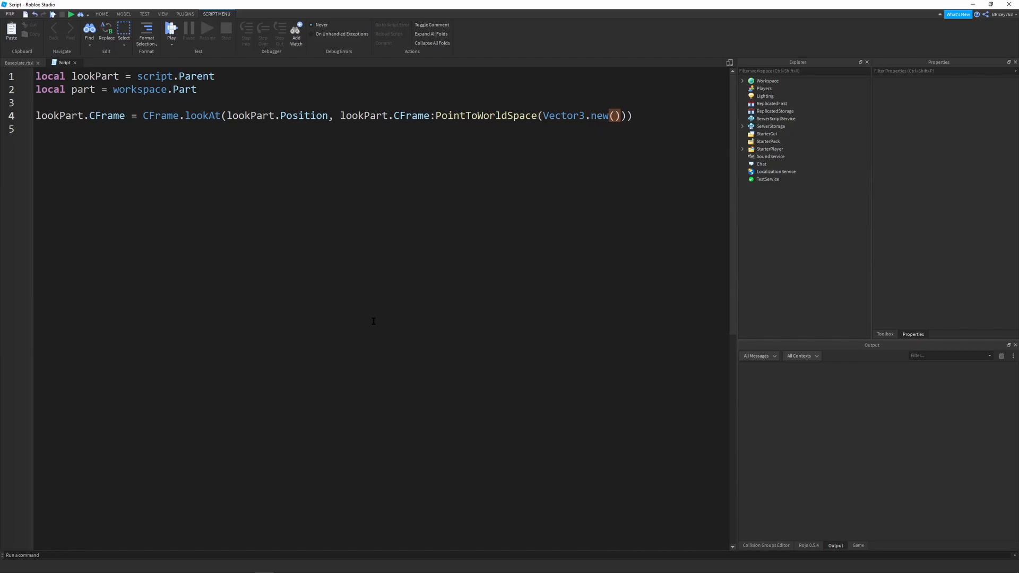
Fill the offset as Vector3.new(0, 5, -10) and review the resulting line
{"action": "type", "text": "0,"}
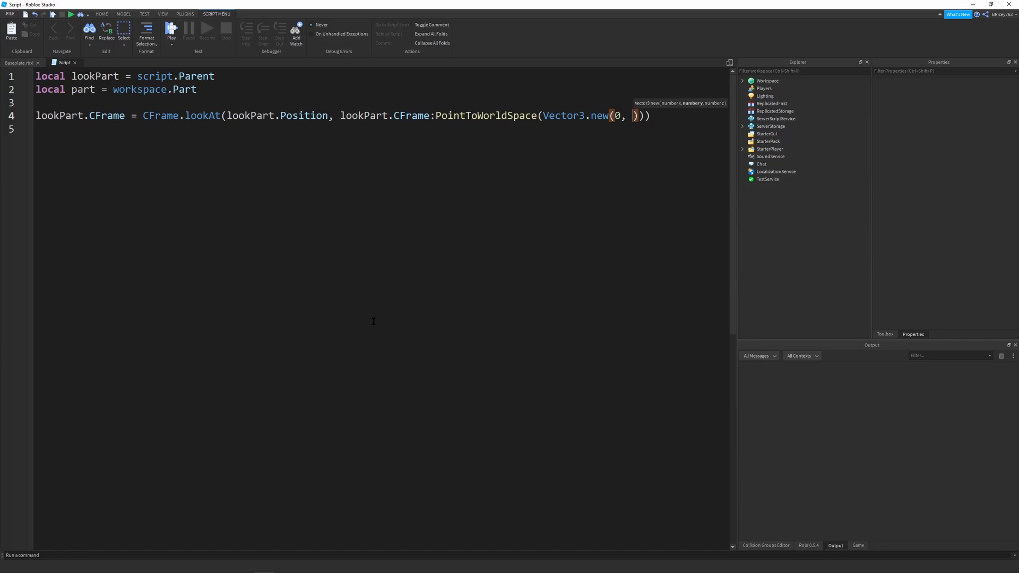
{"action": "type", "text": "0,"}
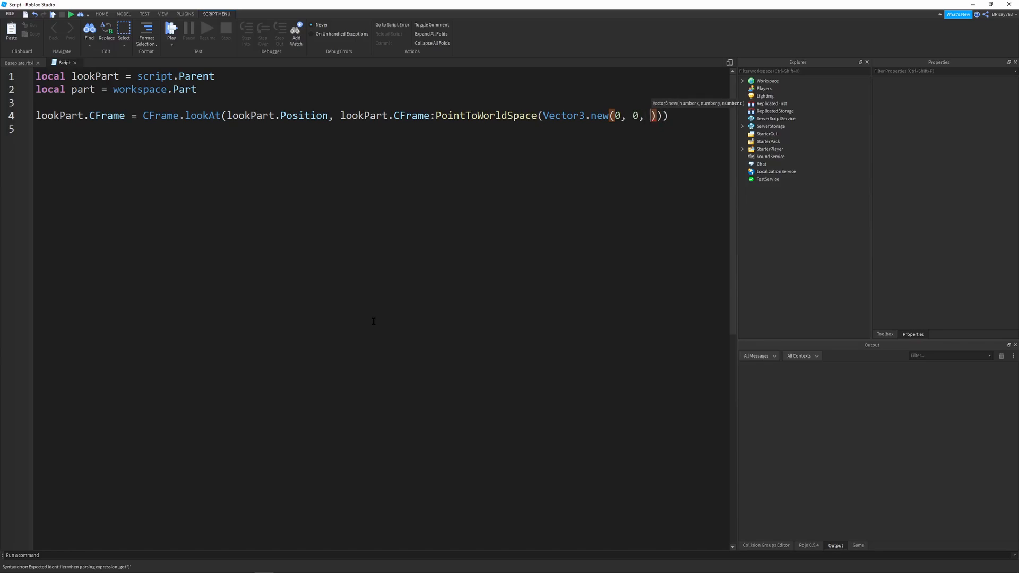
{"action": "type", "text": "-"}
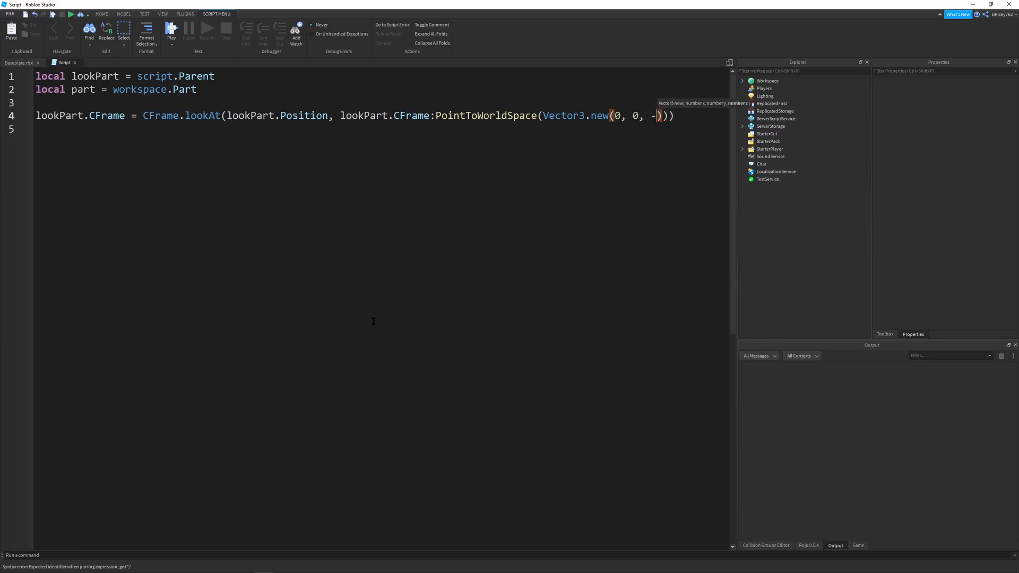
{"action": "type", "text": "10"}
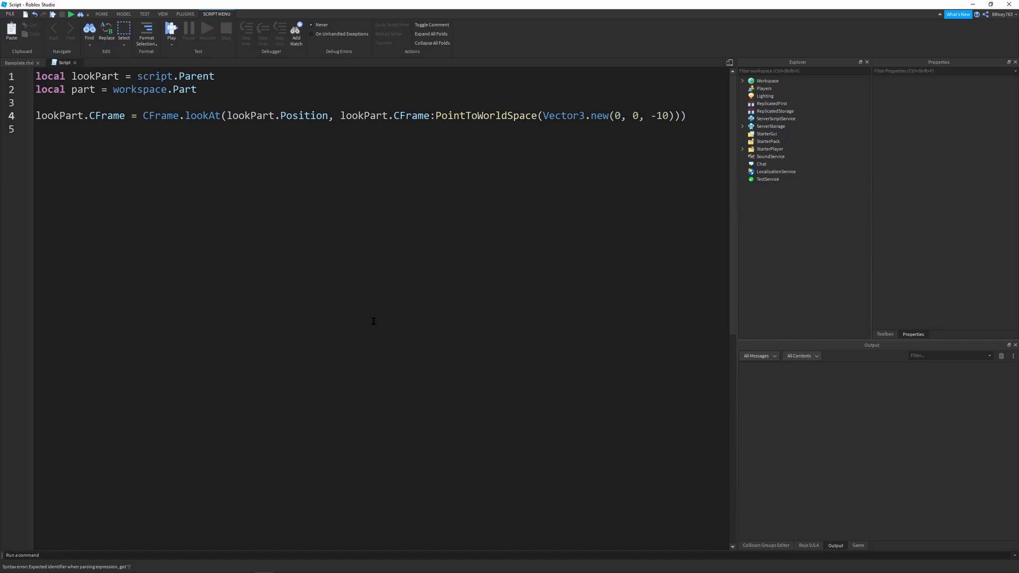
{"action": "type", "text": "5"}
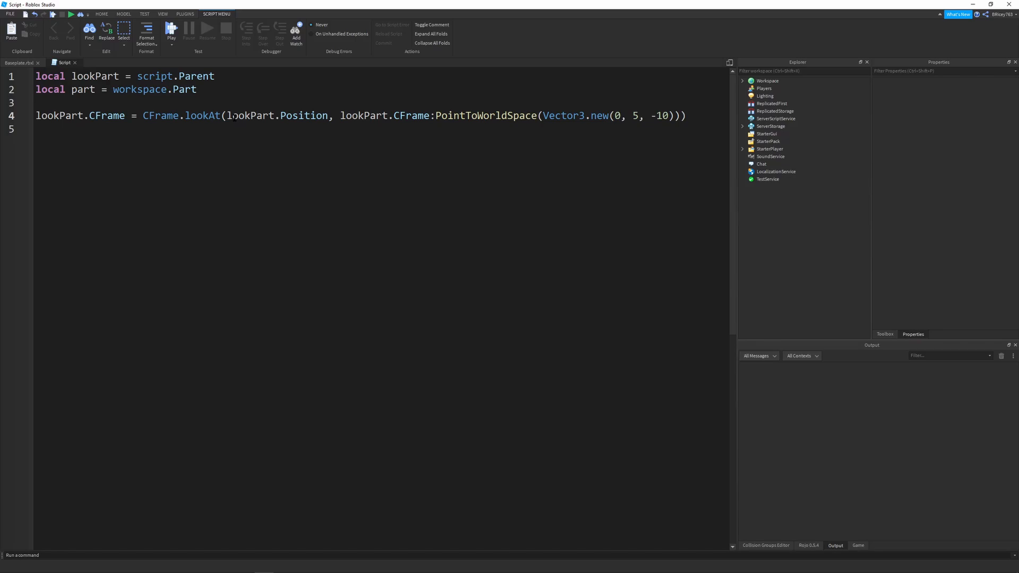
{"action": "double_click", "coordinate": [276, 115]}
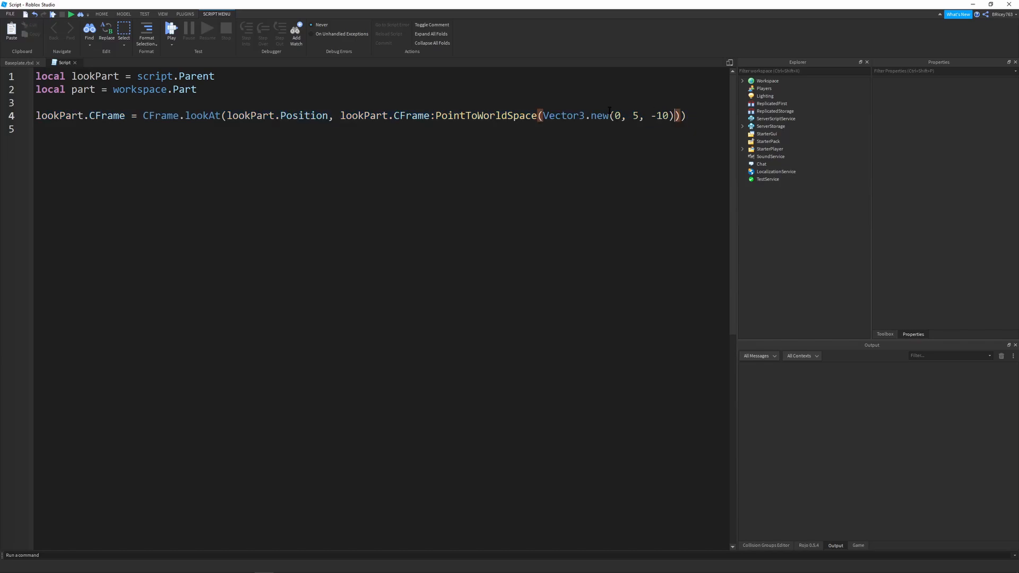
{"action": "double_click", "coordinate": [660, 116]}
{"action": "type", "text": ")"}
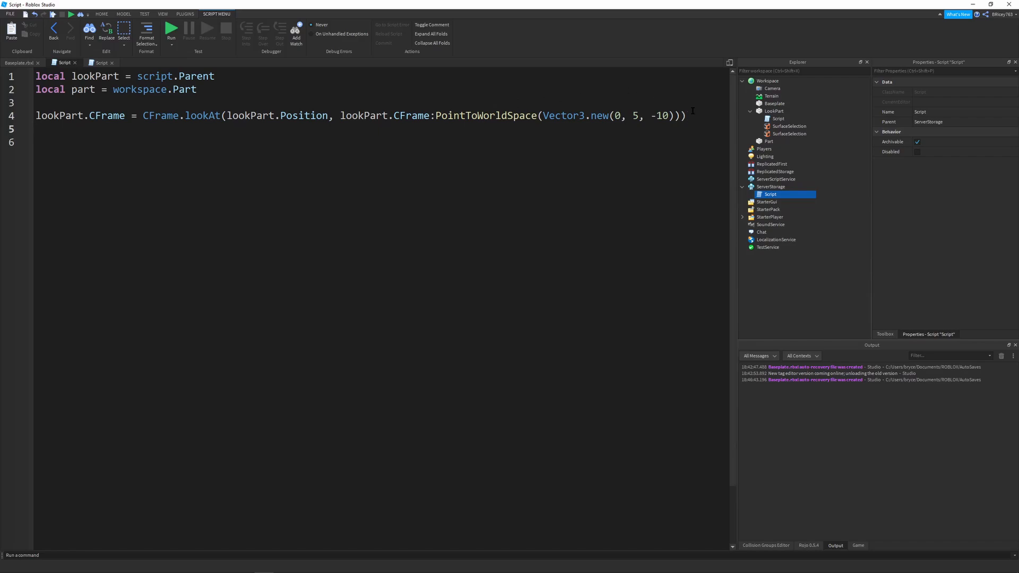
Begin an empty CFrame.lookAt() call on line 5 and return to the Baseplate scene
{"action": "type", "text": "CFrame.lookAt("}
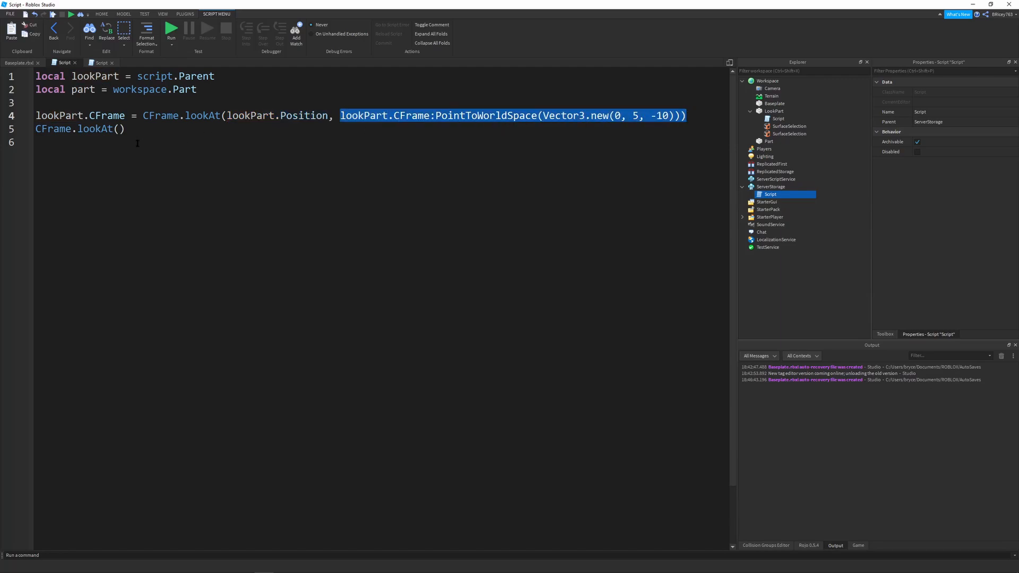
{"action": "left_click", "coordinate": [106, 138]}
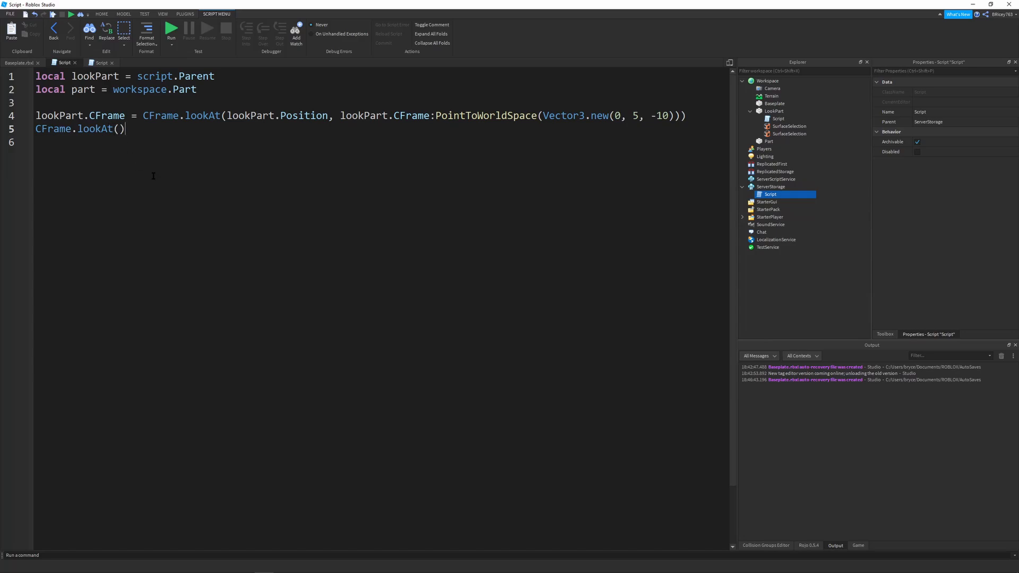
{"action": "mouse_move", "coordinate": [144, 194]}
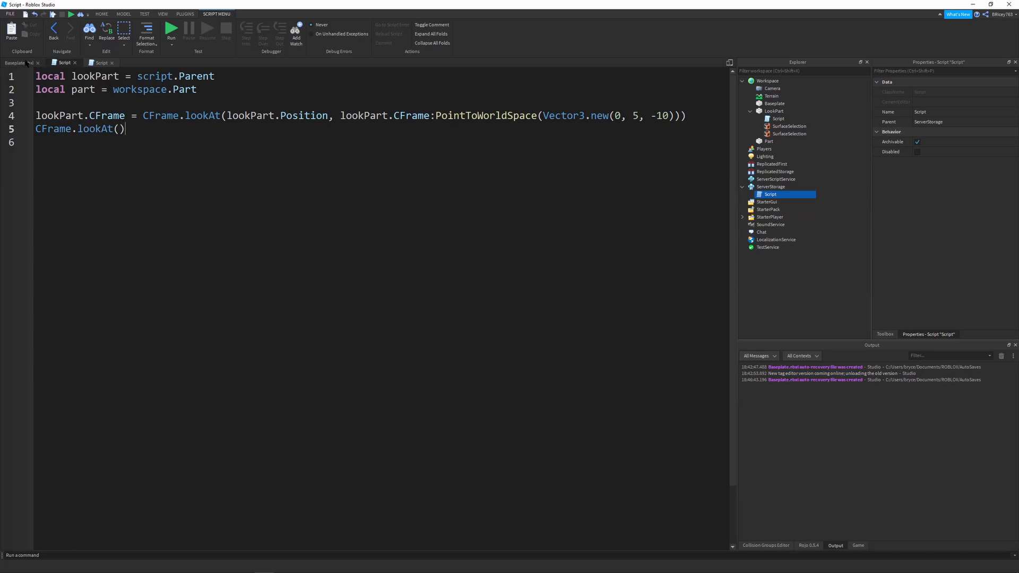
{"action": "left_click", "coordinate": [18, 63]}
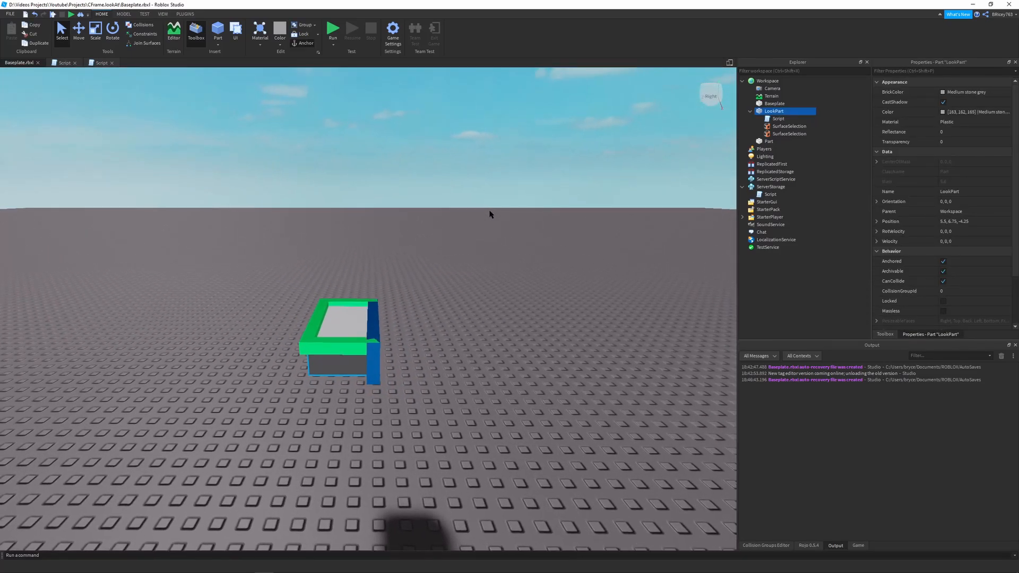
{"action": "mouse_move", "coordinate": [514, 279]}
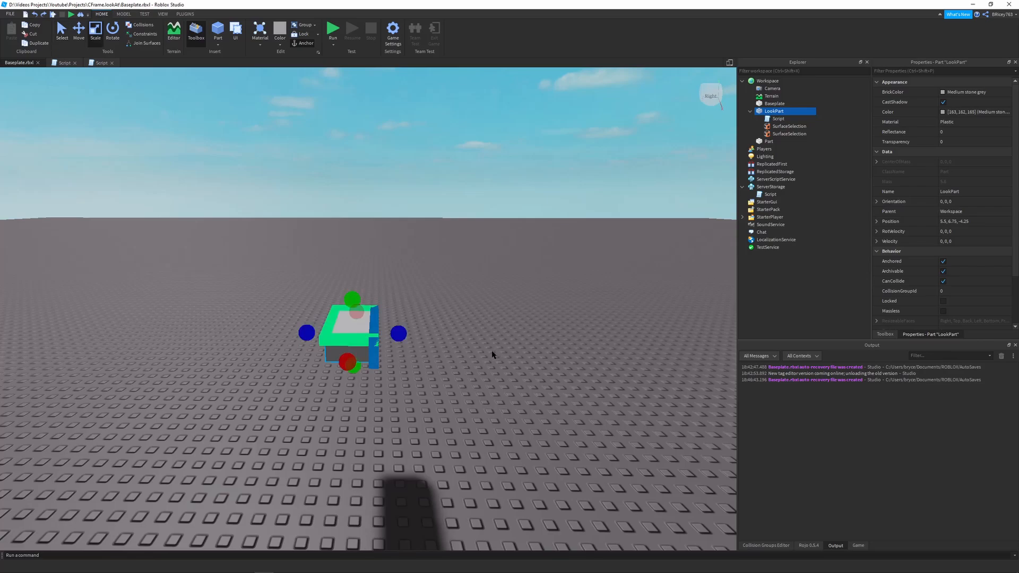
Use the Rotate tool to tilt LookPart slightly
{"action": "left_click", "coordinate": [113, 31]}
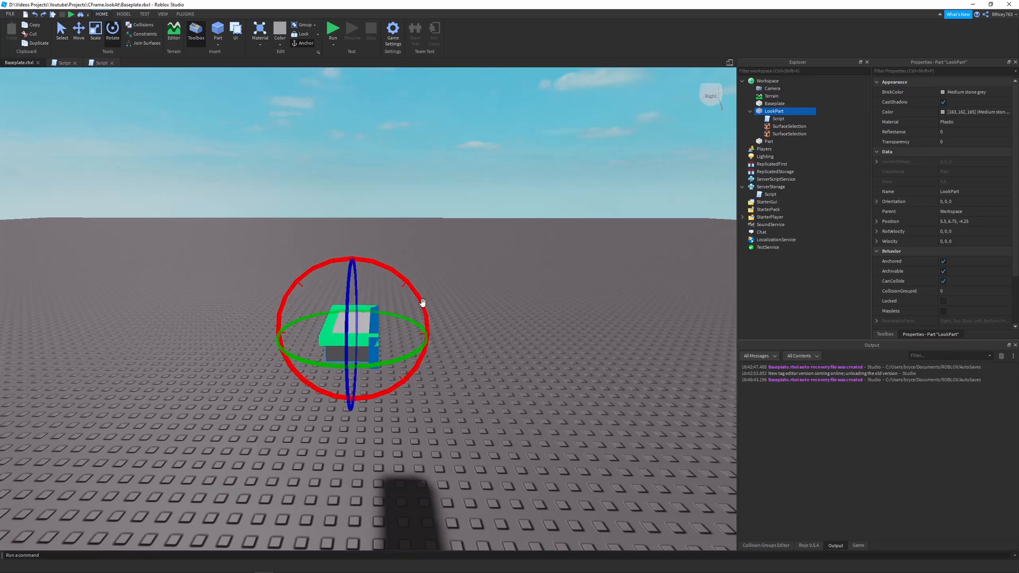
{"action": "left_click", "coordinate": [123, 13]}
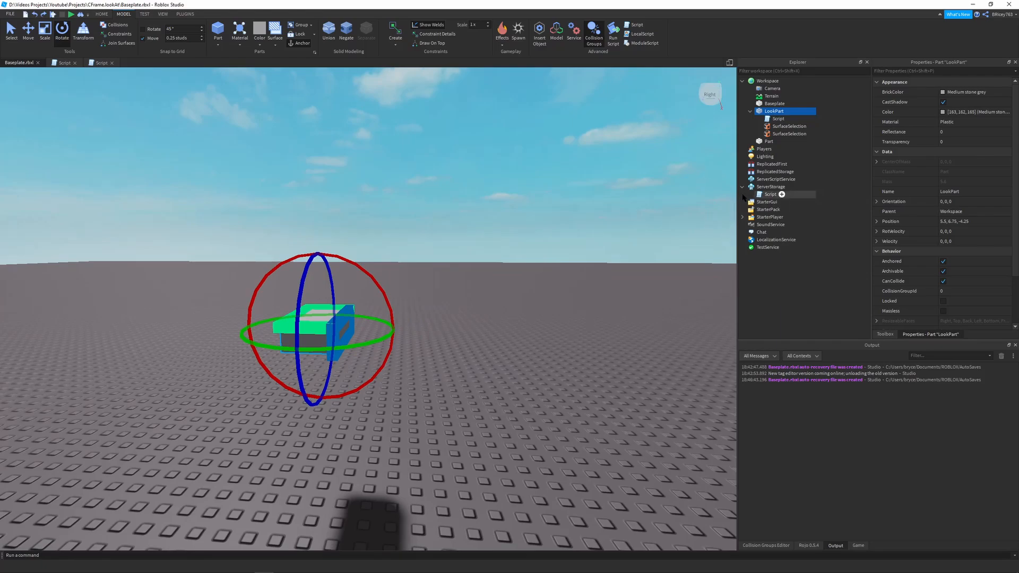
Move the Script from ServerStorage into LookPart, raise Part into the sky and open the script
{"action": "left_click", "coordinate": [771, 194]}
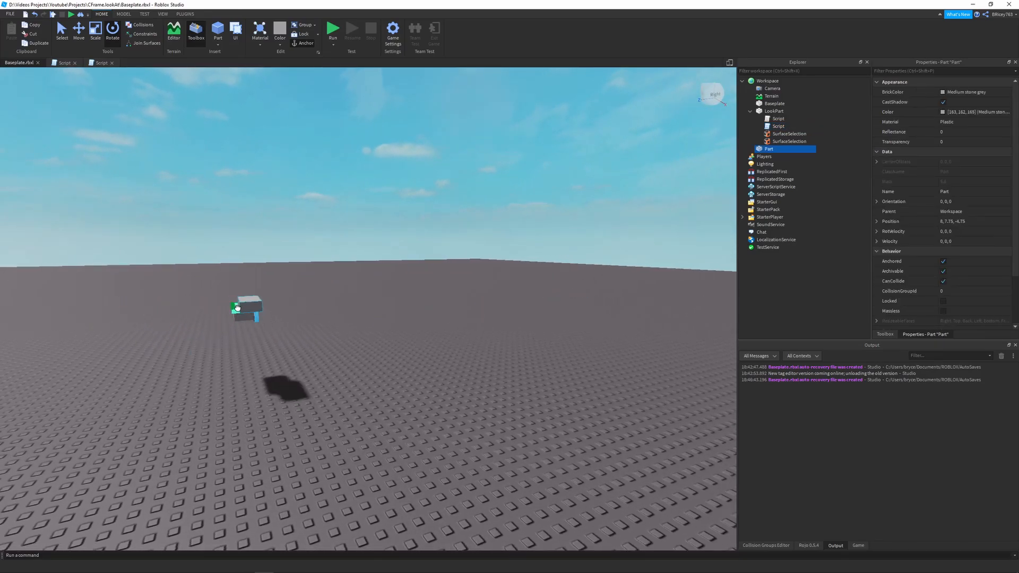
{"action": "left_click", "coordinate": [111, 29]}
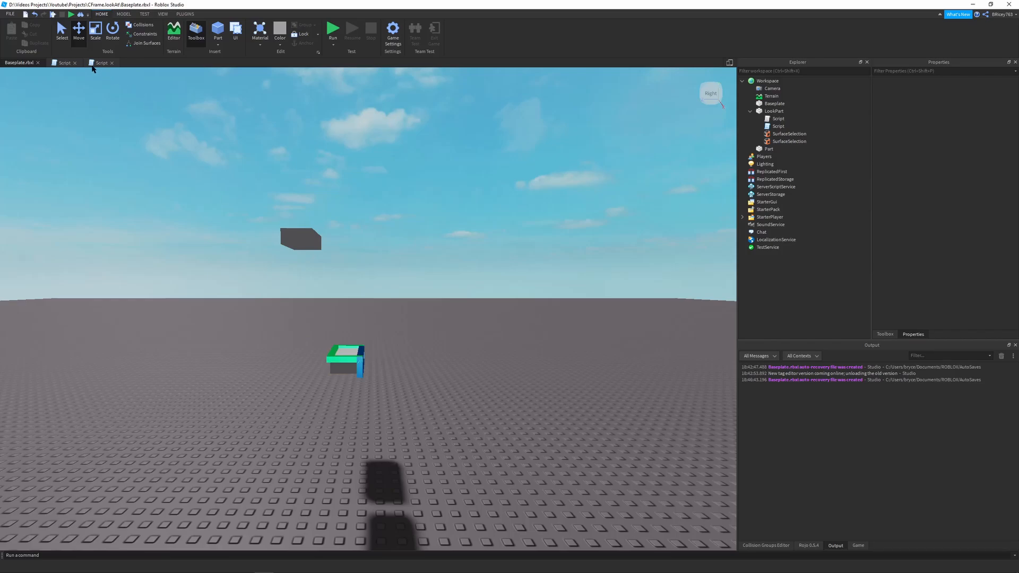
{"action": "left_click", "coordinate": [101, 63]}
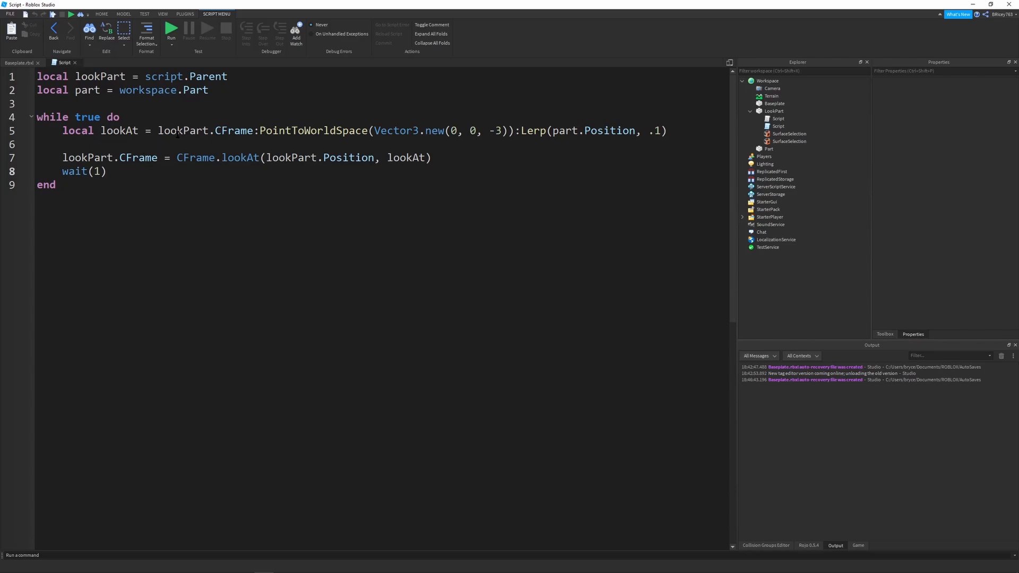
Highlight the while loop, Lerp call and lookAt arguments to review them, then return to the scene
{"action": "double_click", "coordinate": [499, 131]}
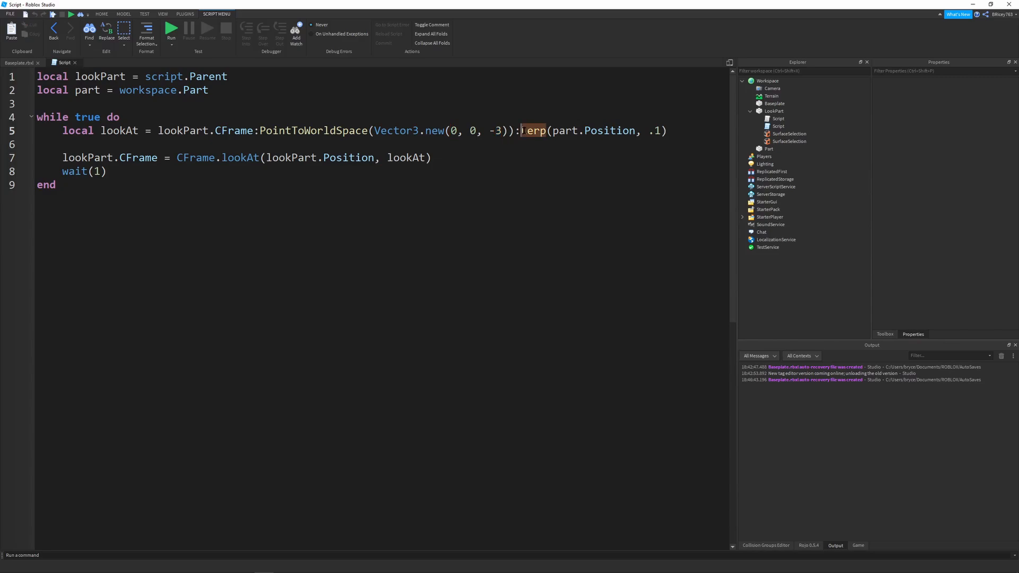
{"action": "double_click", "coordinate": [533, 130]}
{"action": "type", "text": "L"}
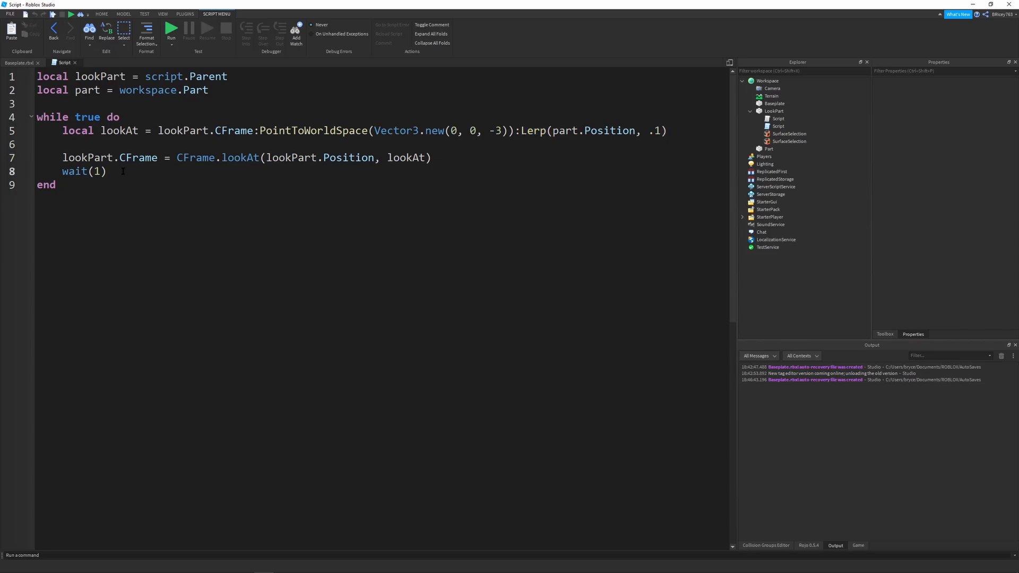
{"action": "left_click_drag", "start_coordinate": [61, 130], "coordinate": [106, 171]}
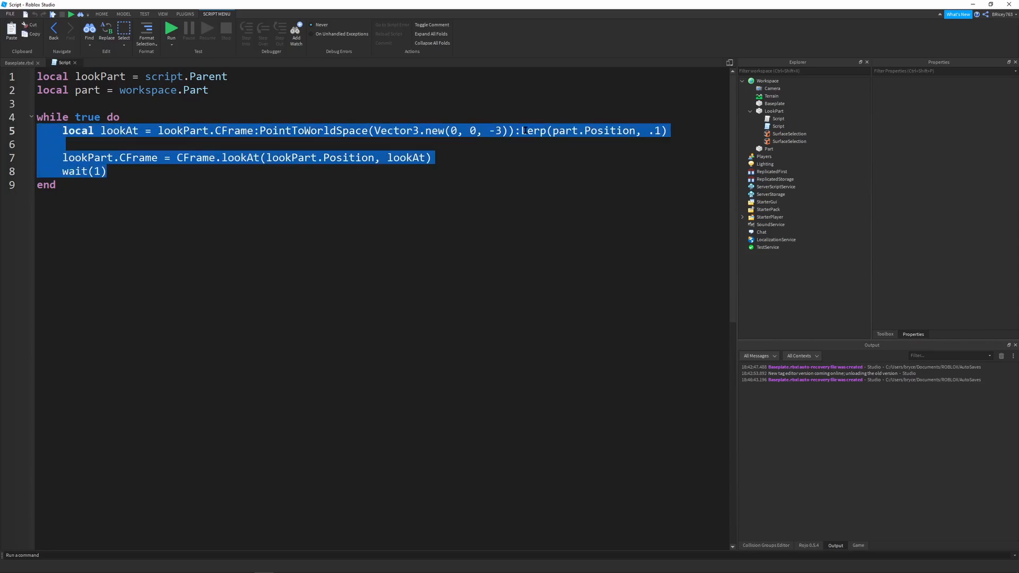
{"action": "double_click", "coordinate": [594, 130]}
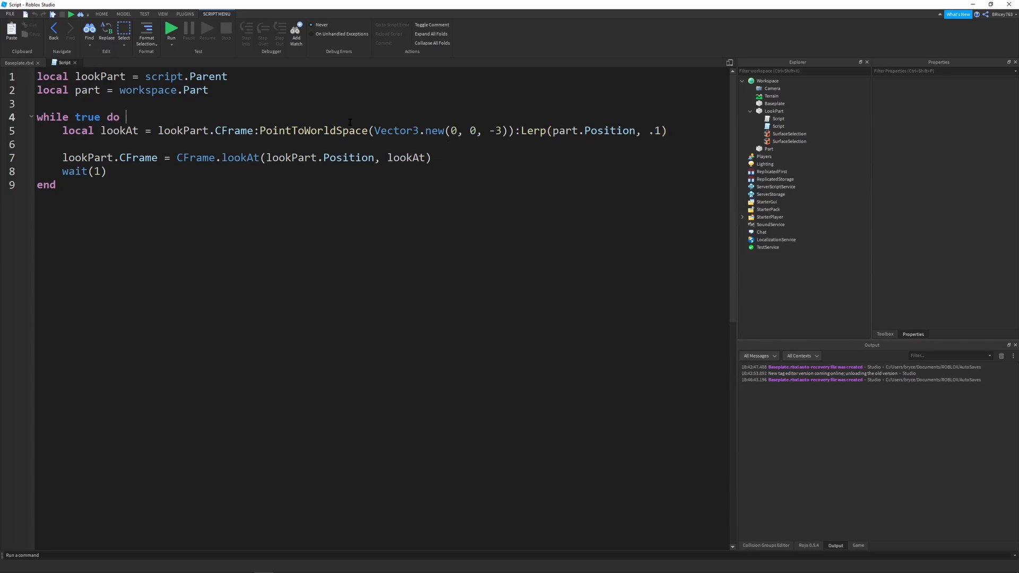
{"action": "double_click", "coordinate": [312, 130]}
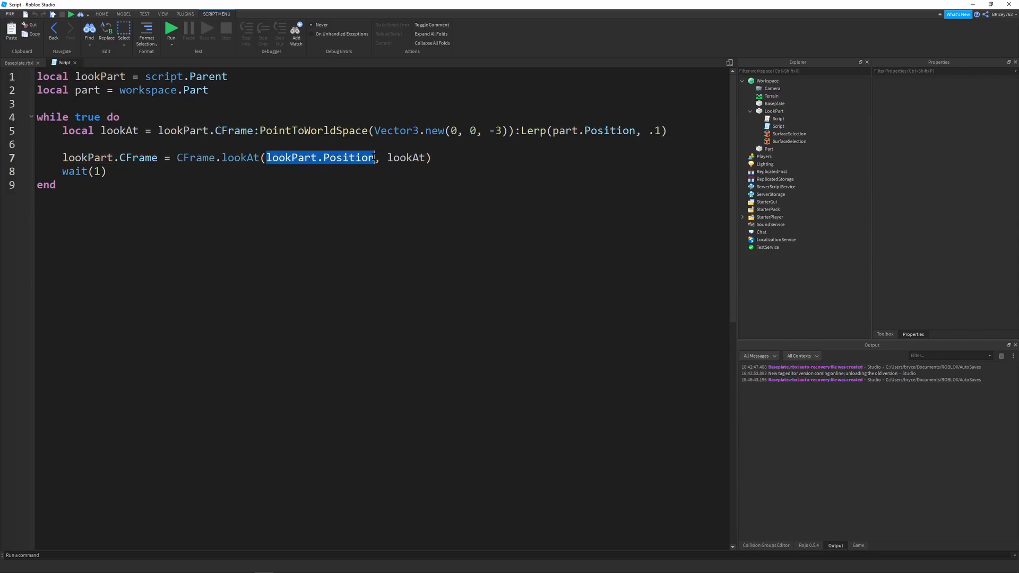
{"action": "double_click", "coordinate": [117, 130]}
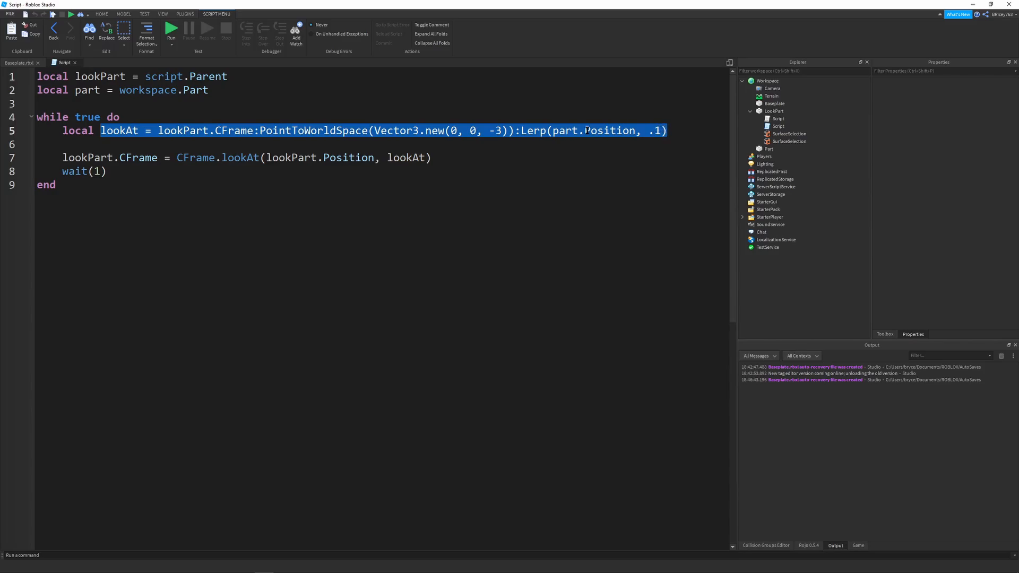
{"action": "double_click", "coordinate": [434, 131]}
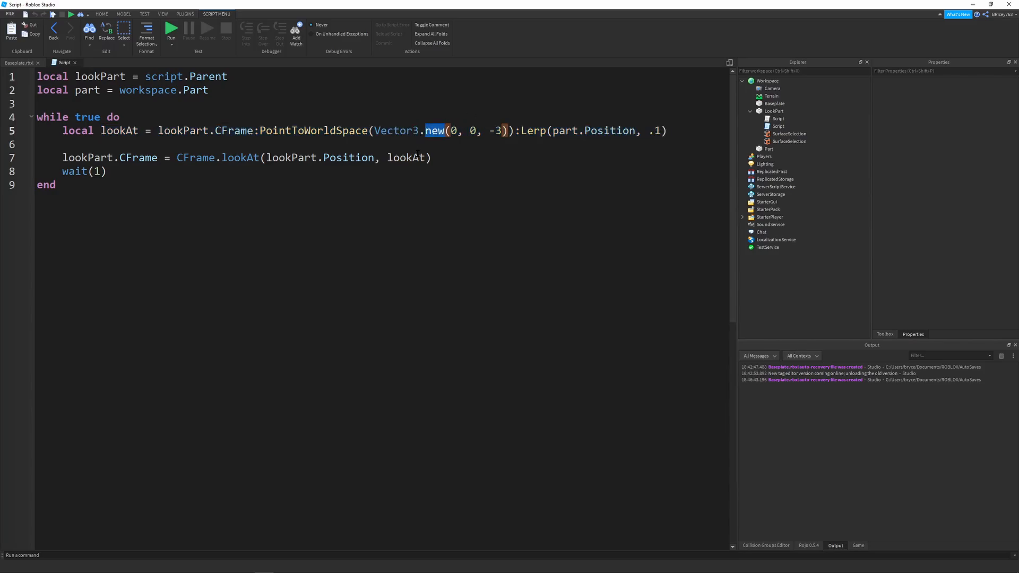
{"action": "left_click", "coordinate": [171, 30]}
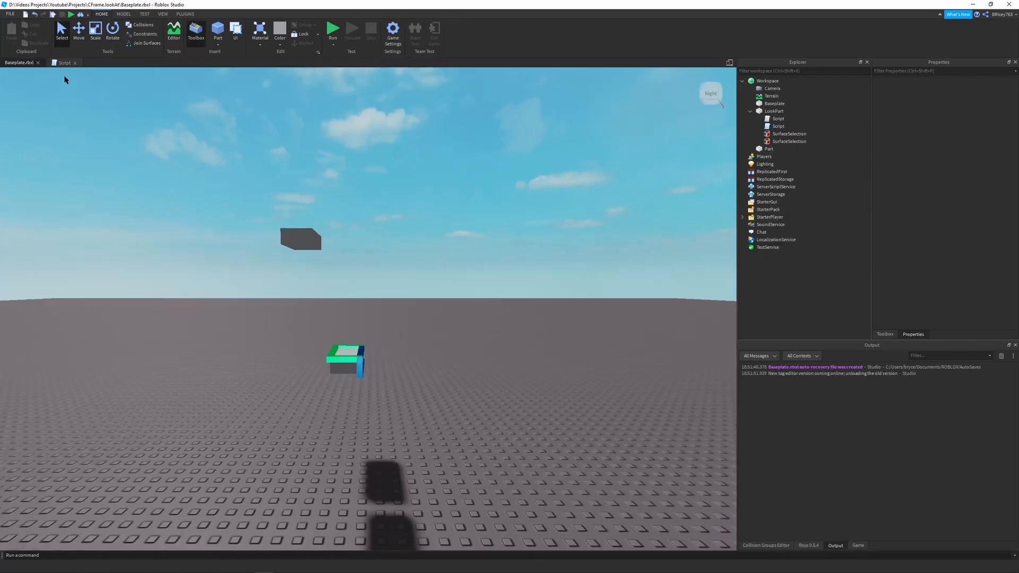
Reopen the loop script to add lookPart.CFrame.UpVector as lookAt's third argument
{"action": "left_click", "coordinate": [65, 62]}
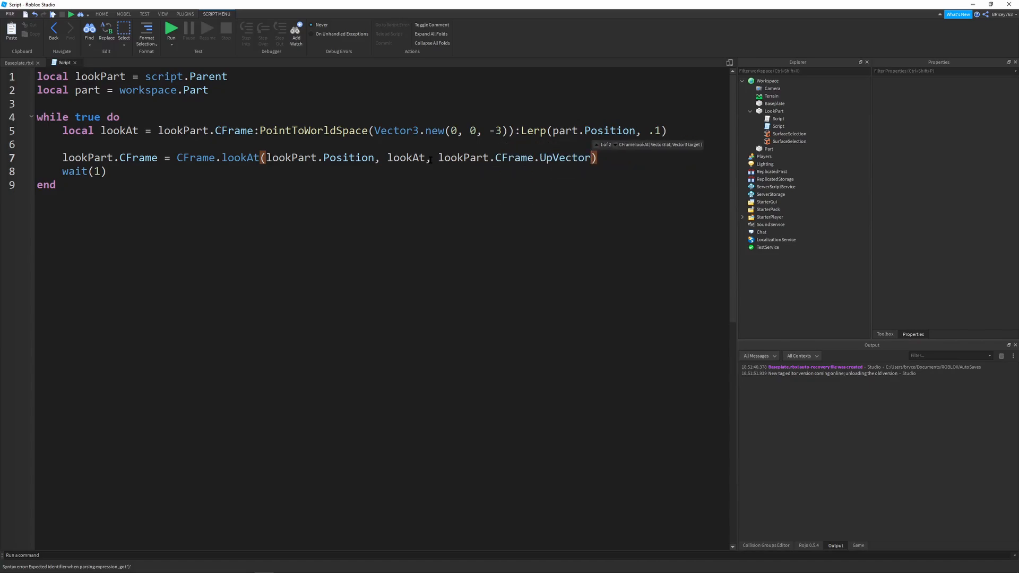
{"action": "mouse_move", "coordinate": [171, 30]}
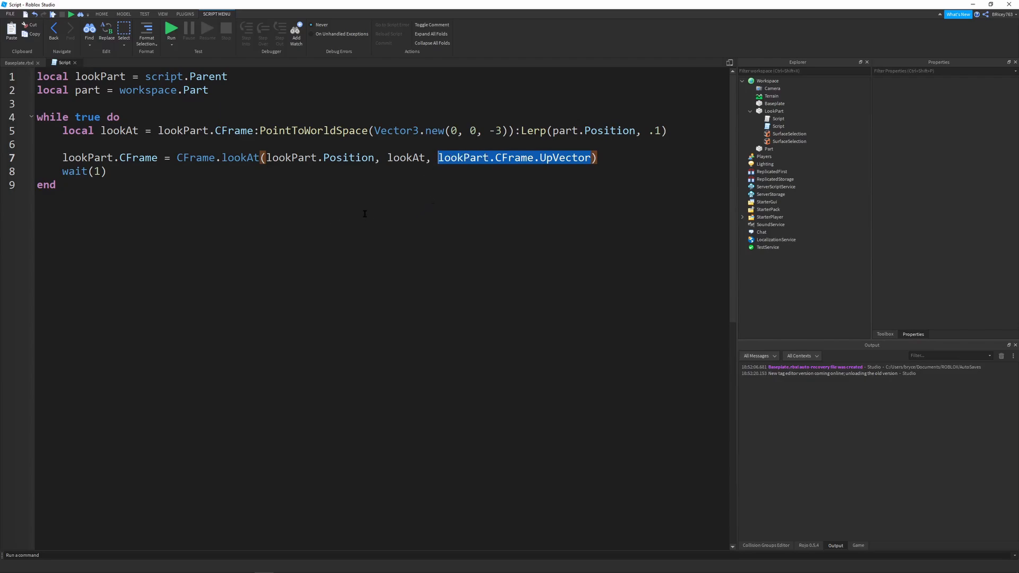
{"action": "left_click", "coordinate": [107, 171]}
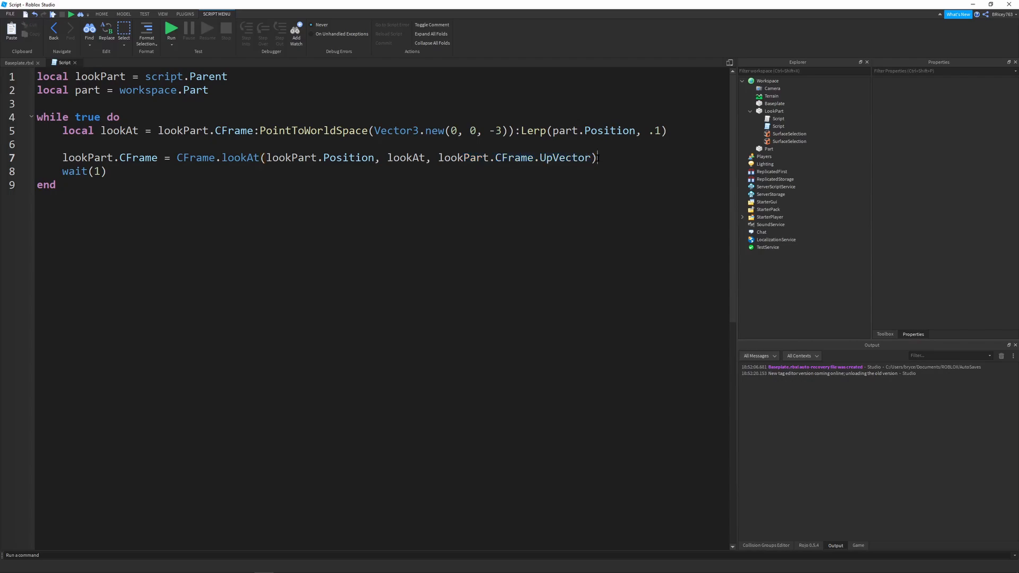
{"action": "double_click", "coordinate": [565, 157]}
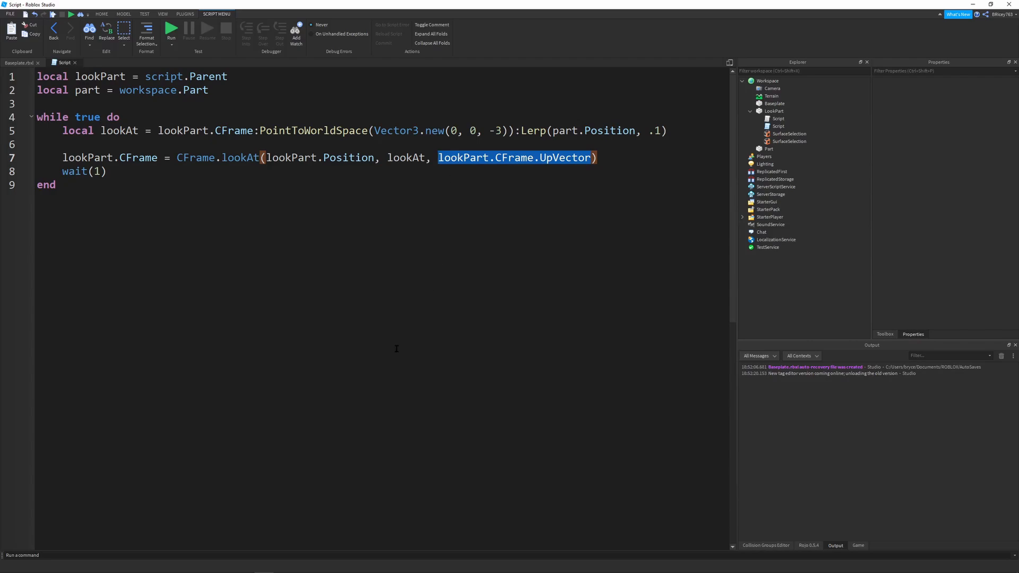
{"action": "double_click", "coordinate": [463, 158]}
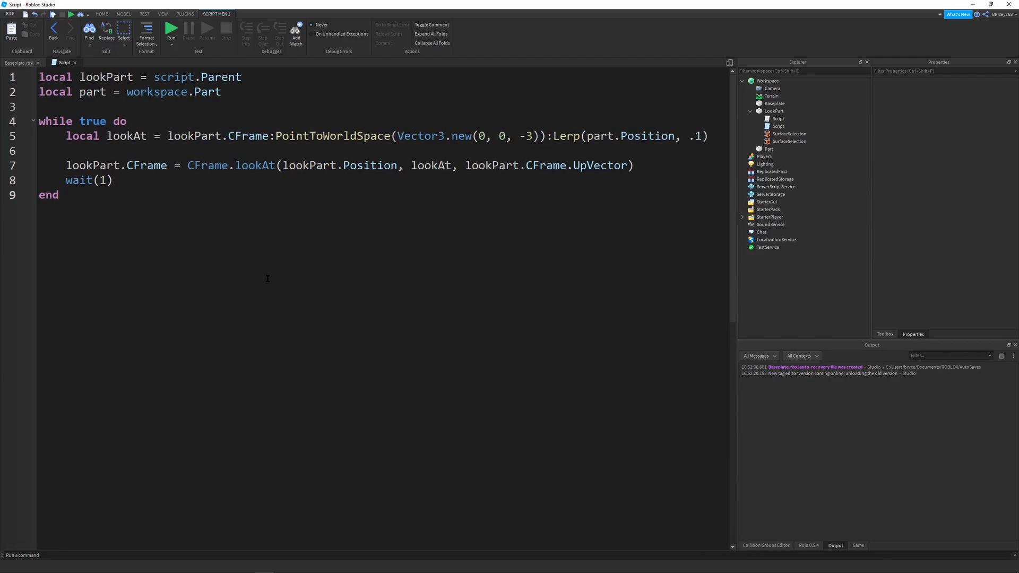
{"action": "mouse_move", "coordinate": [244, 263]}
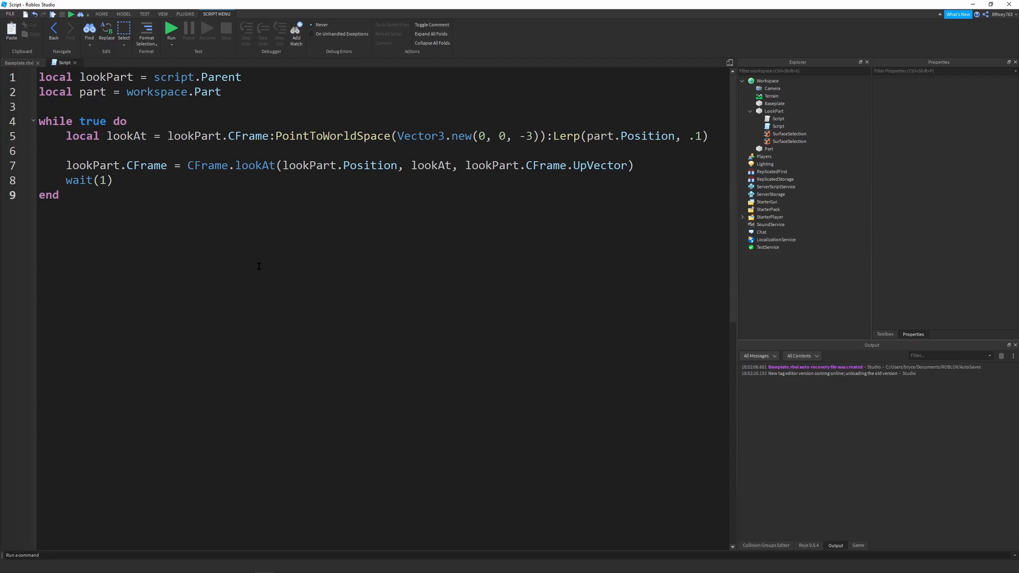
{"action": "mouse_move", "coordinate": [288, 265]}
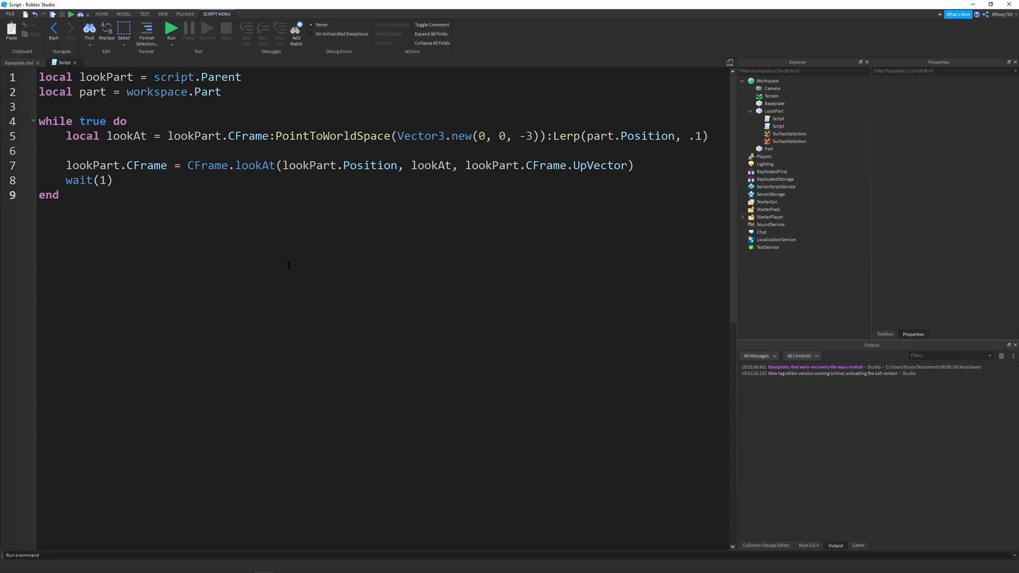
{"action": "left_click", "coordinate": [58, 196]}
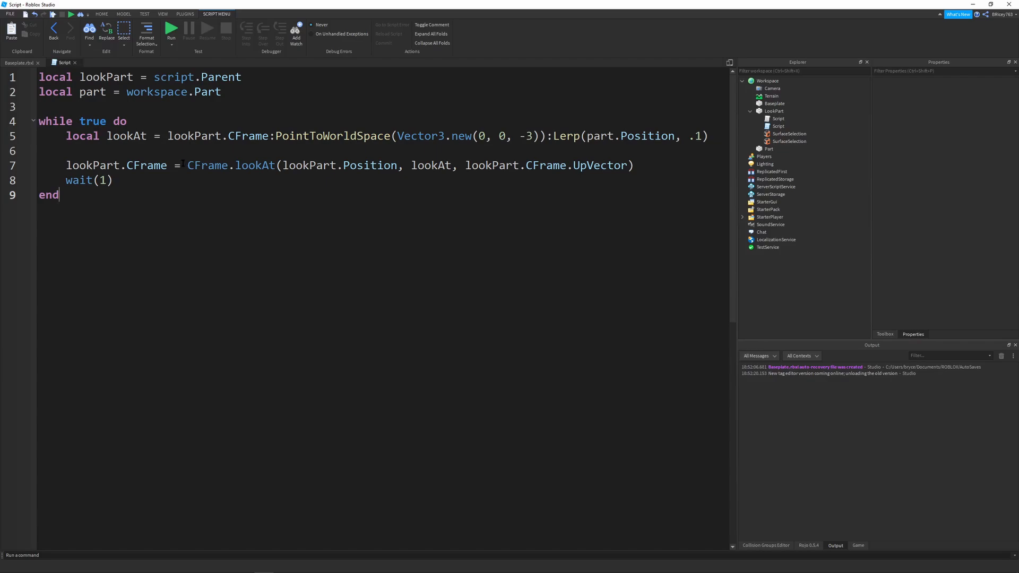
{"action": "double_click", "coordinate": [207, 166]}
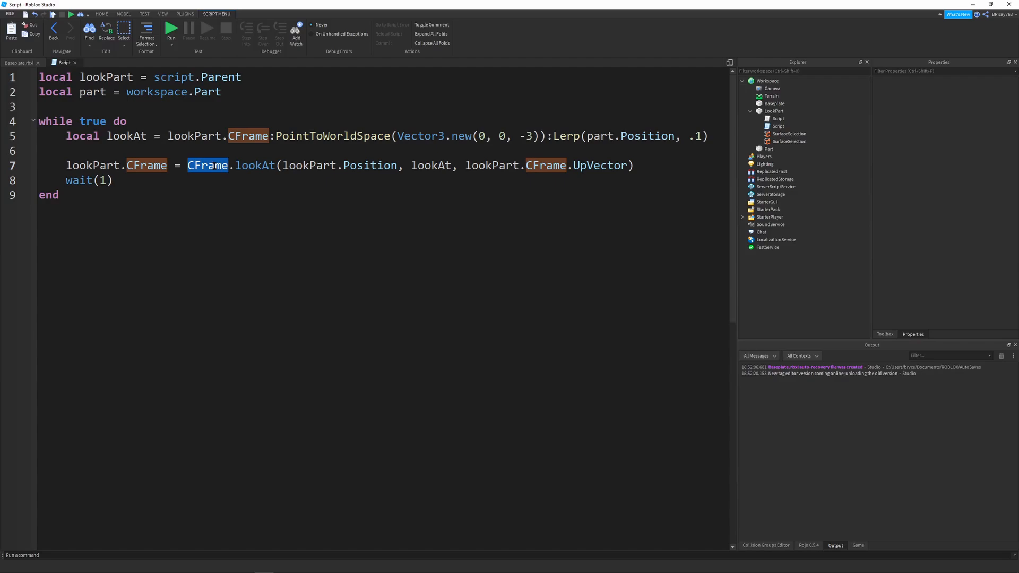